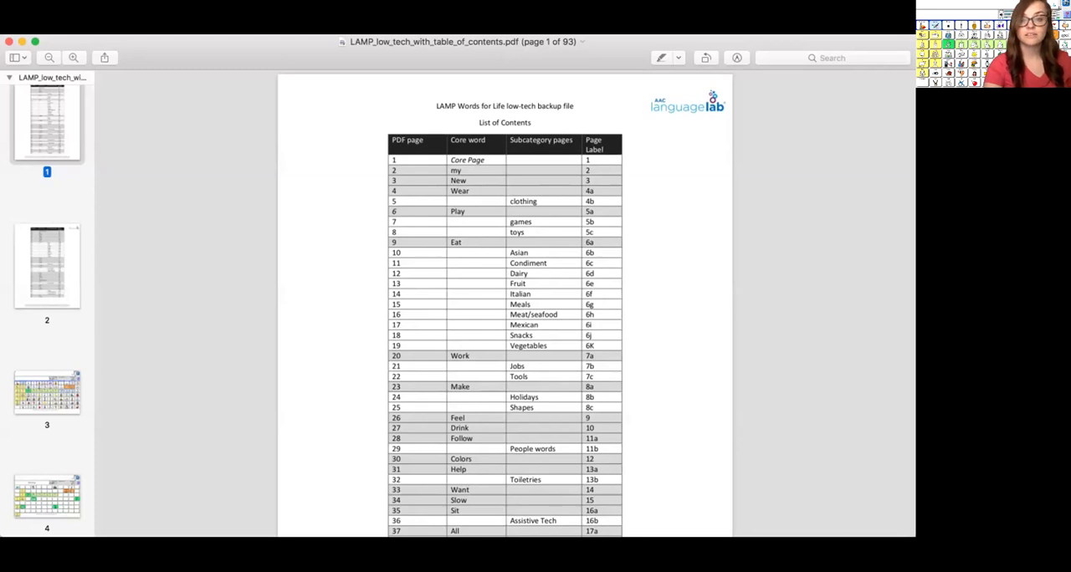
Scroll the low-tech board PDF past the food and fruits boards to the FOOD SNACKS page (page 20 of 93).
scroll(down, 3)
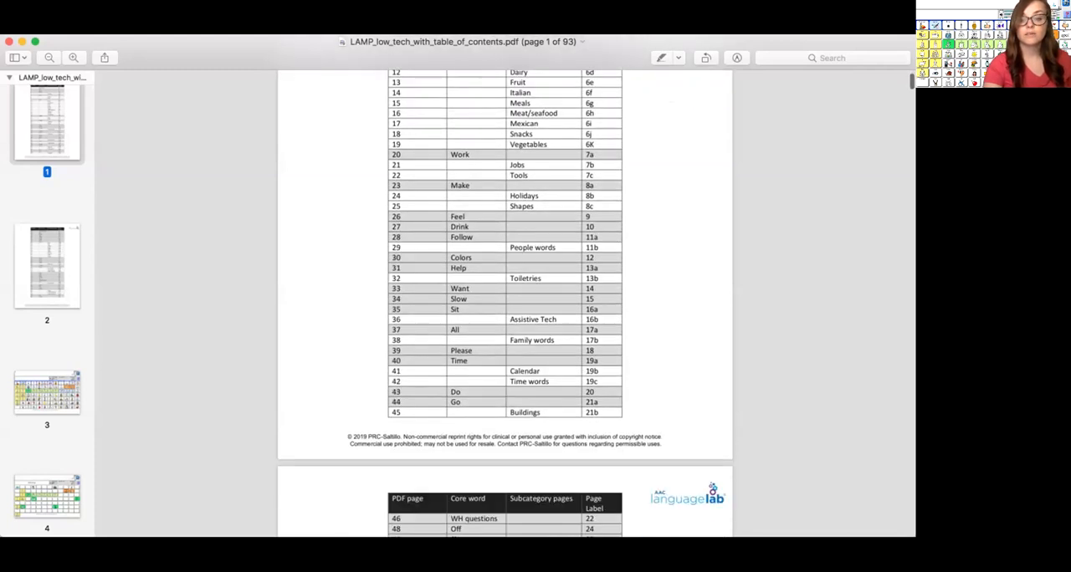
scroll(down, 3)
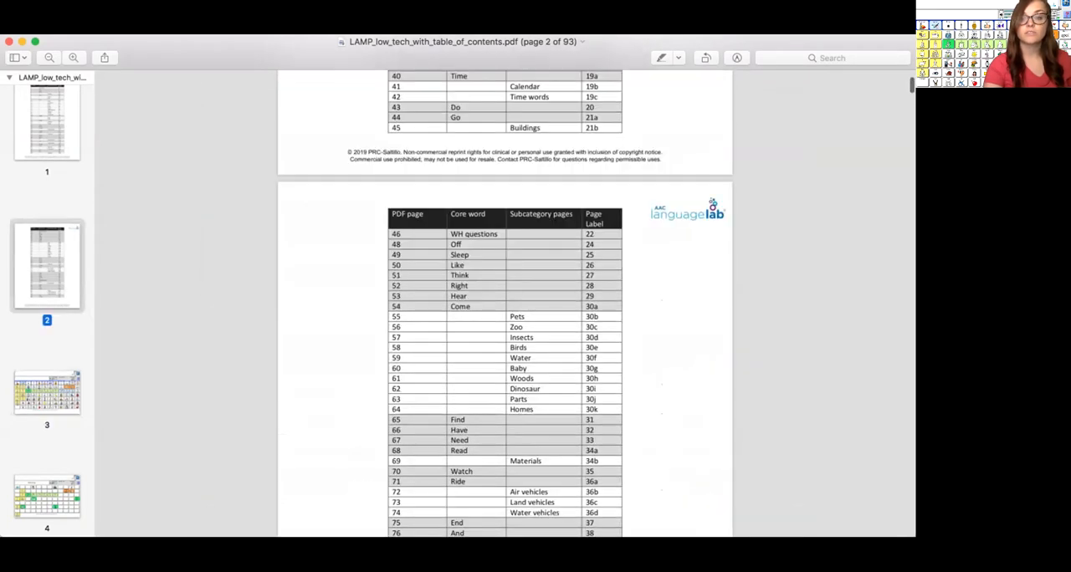
scroll(up, 3)
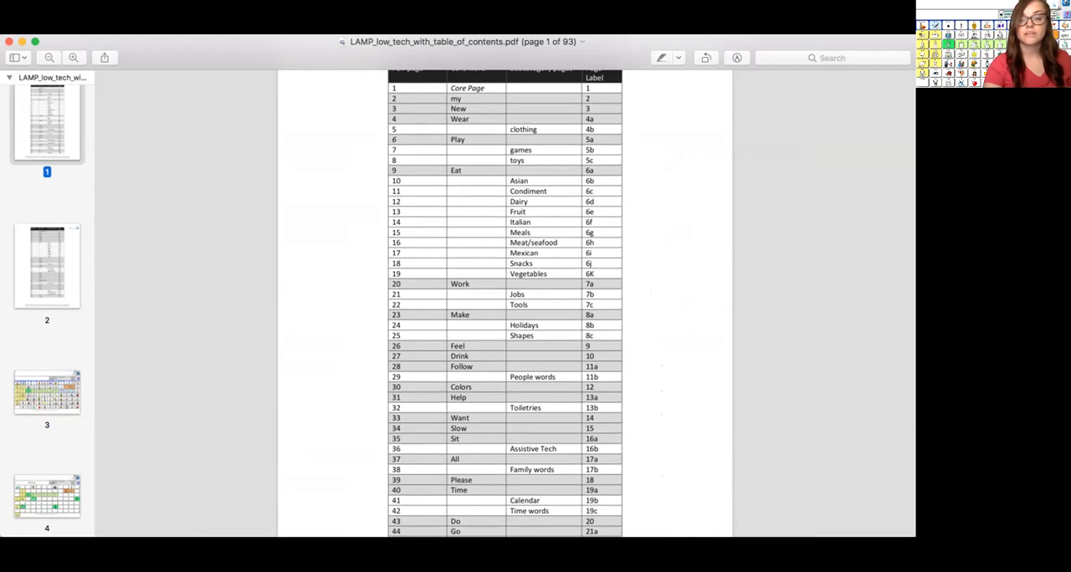
scroll(down, 3)
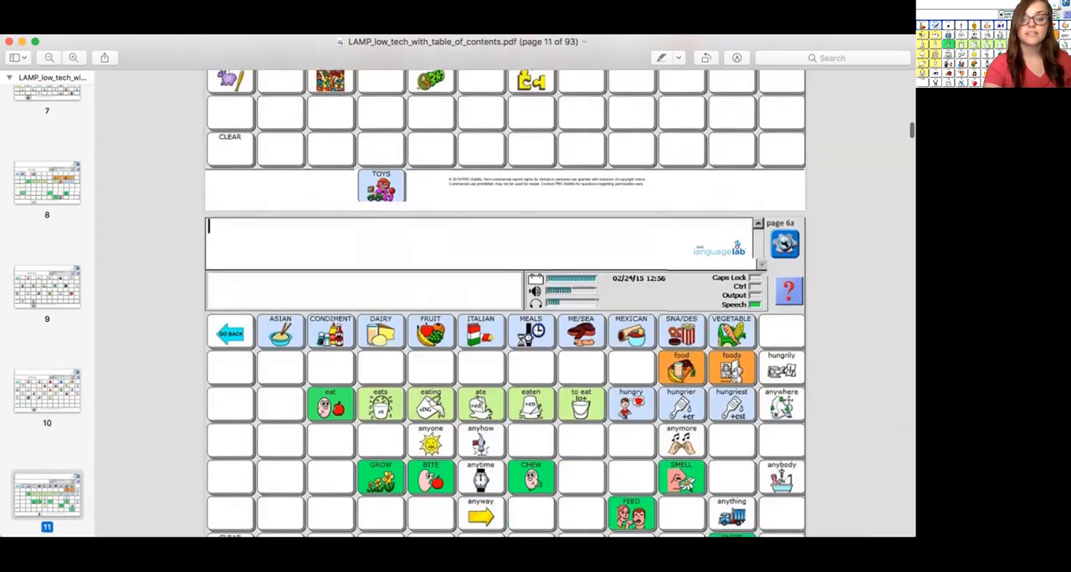
scroll(down, 3)
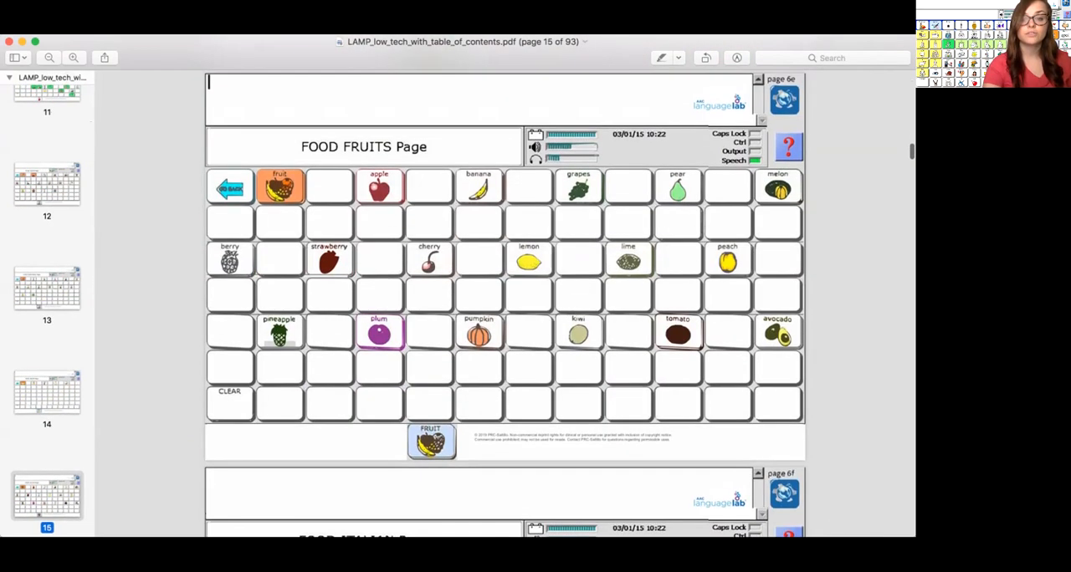
scroll(down, 3)
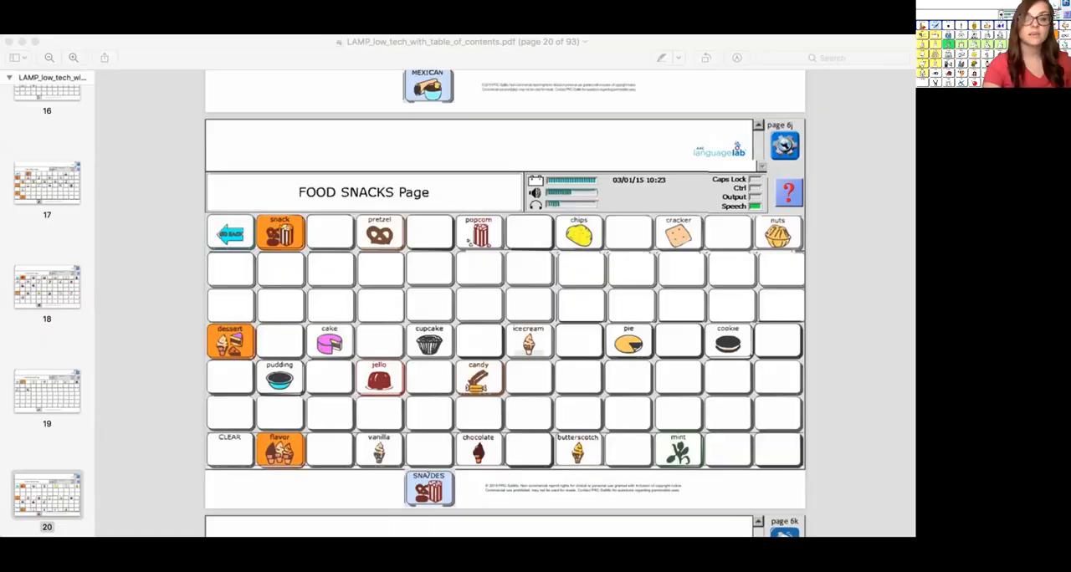
Switch to the LAMP WFL deck and review the core word, food categories and FOOD FRUITS slides, ending on the blank first slide.
click(77, 15)
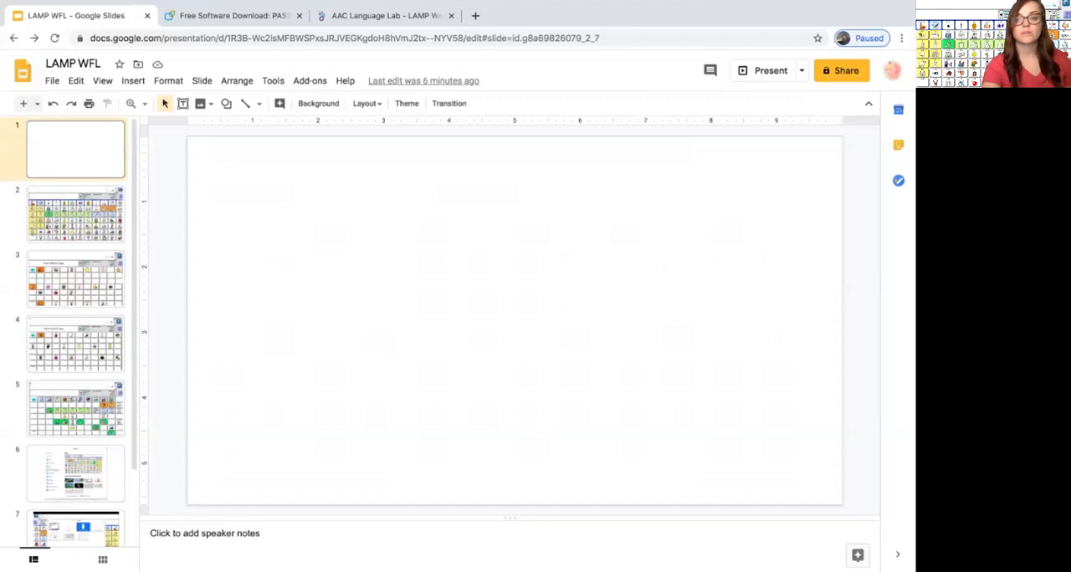
click(75, 214)
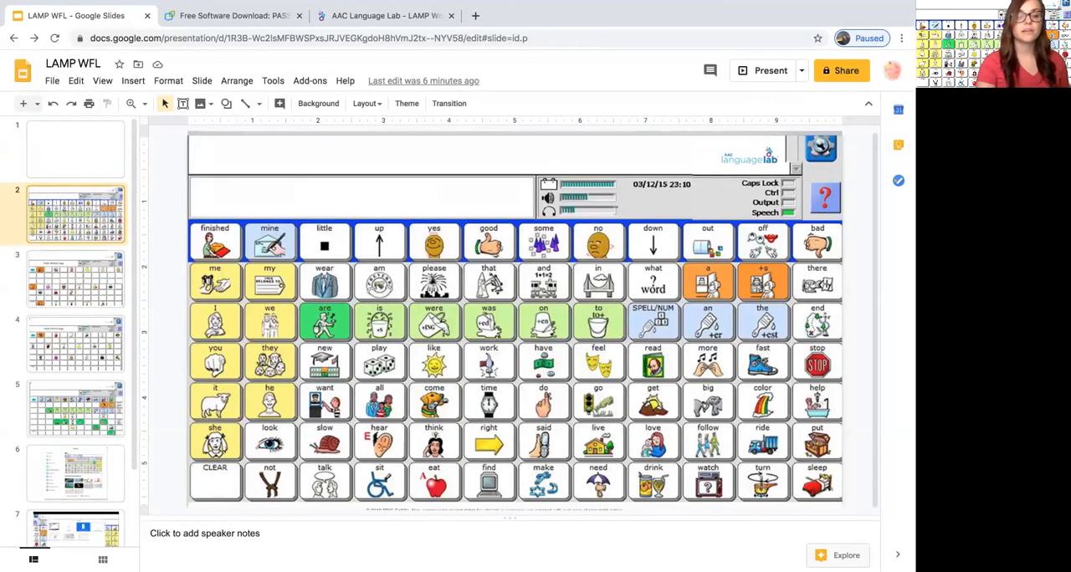
click(75, 278)
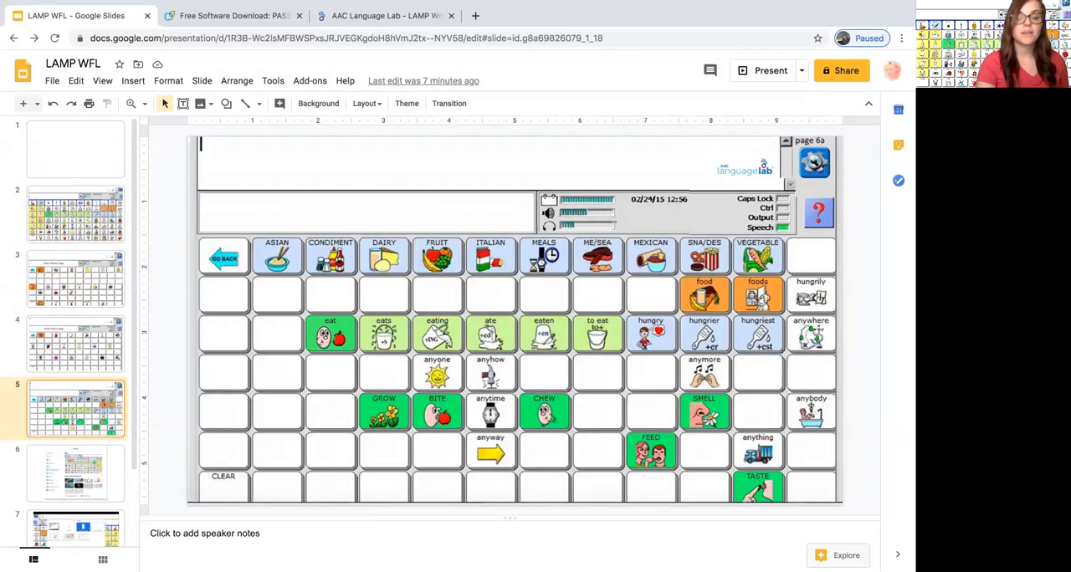
click(74, 344)
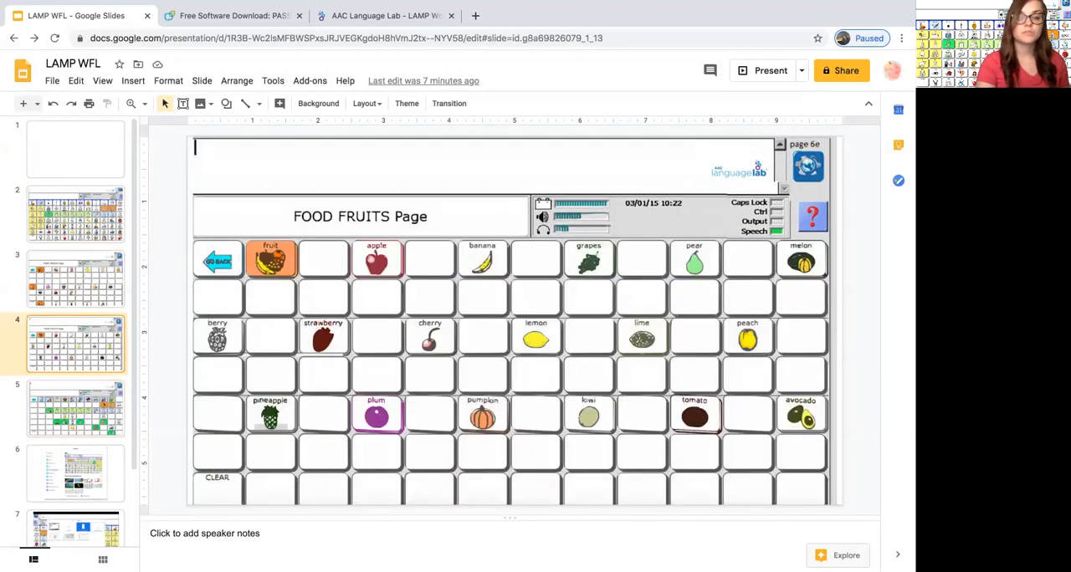
click(76, 278)
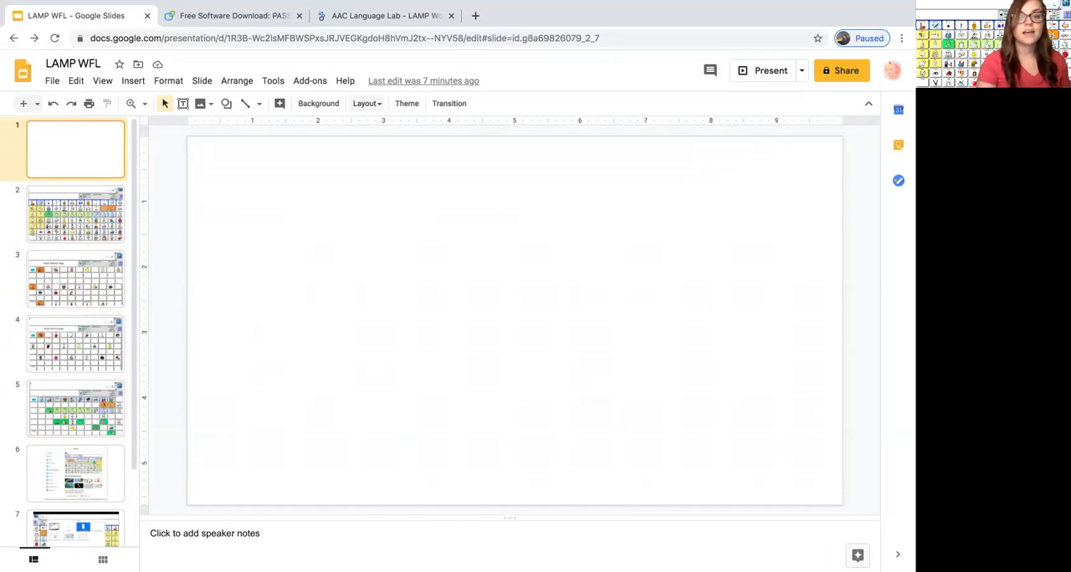
click(364, 104)
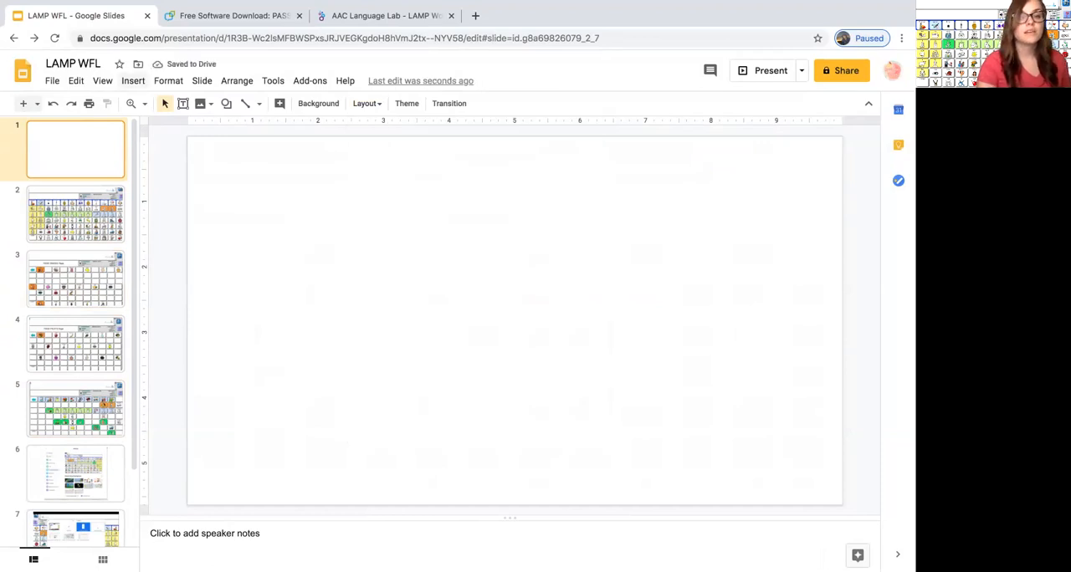
Upload the core word board screenshot from the Desktop onto slide 1 and fit it to the slide.
click(134, 81)
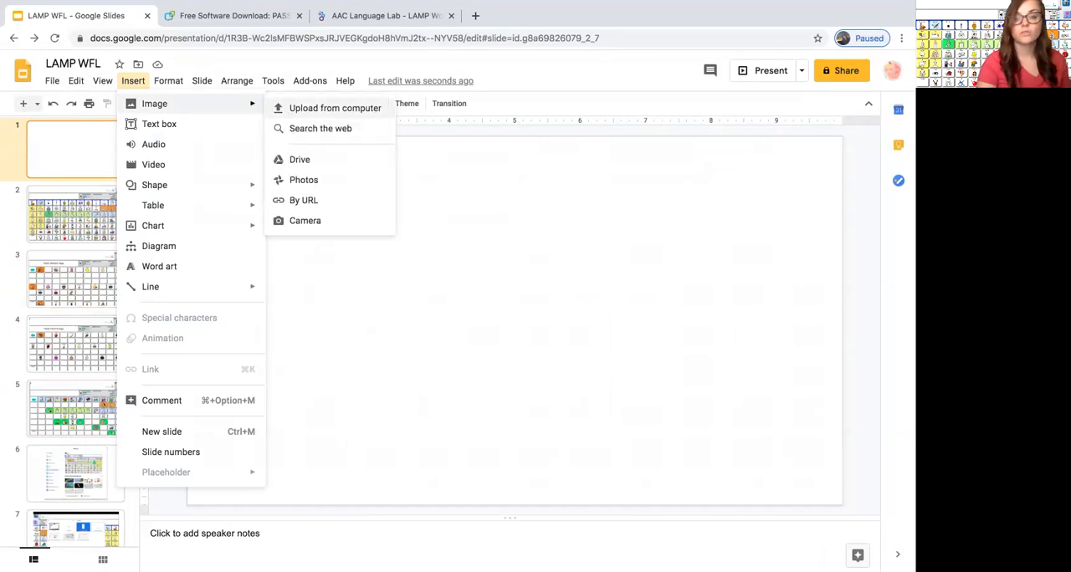
click(334, 107)
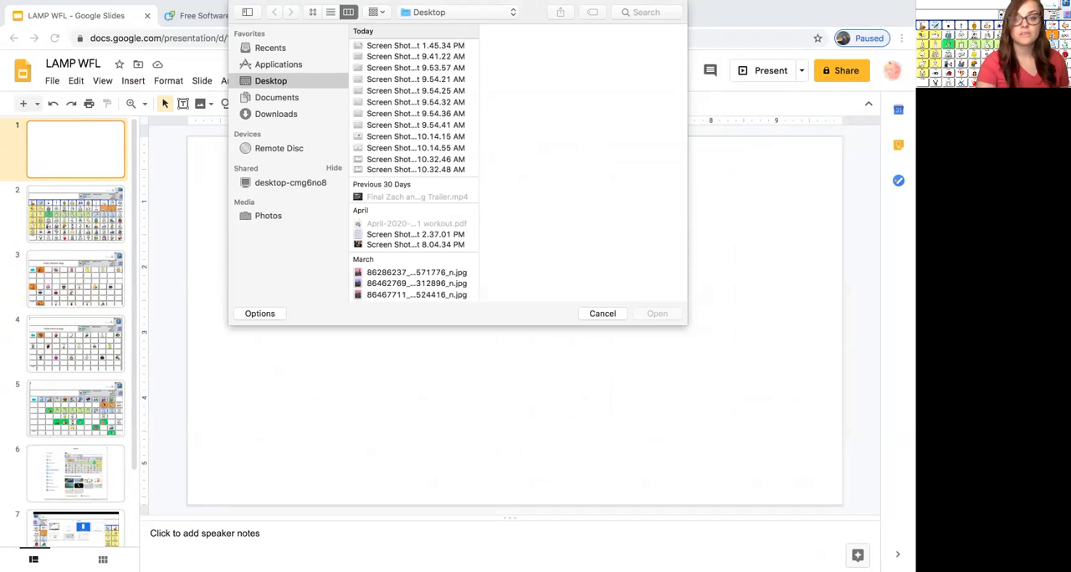
click(415, 57)
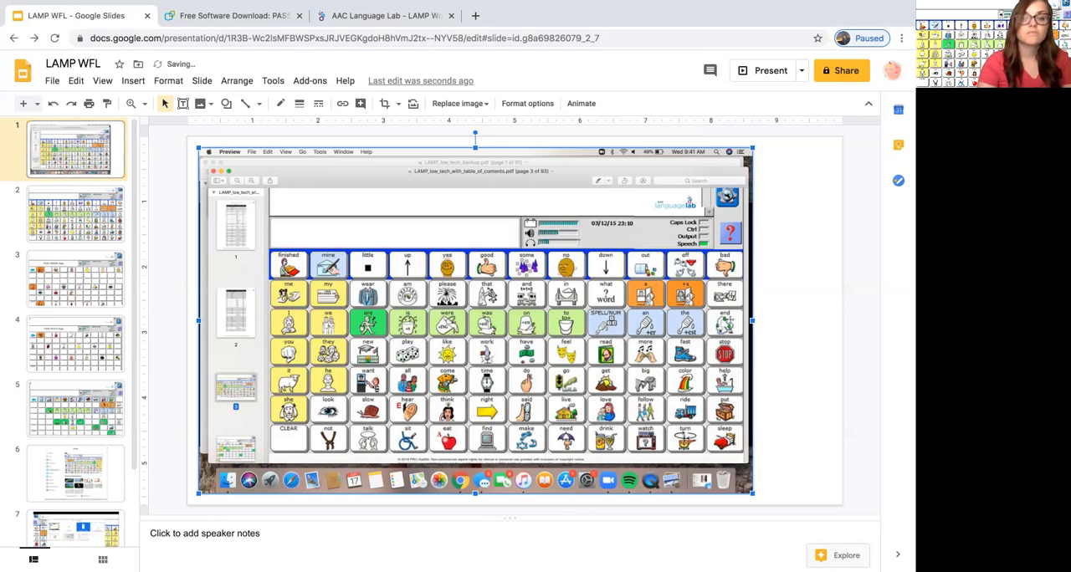
click(385, 103)
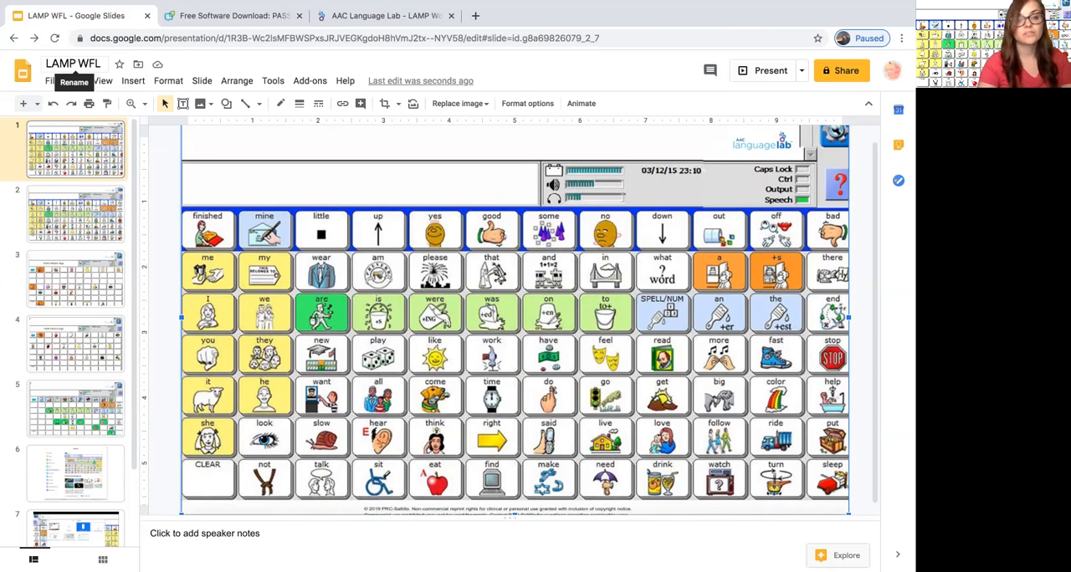
Rename the deck 'LAMP WFL - Core' and download the core board slide as a JPEG image.
click(74, 63)
text( - Core)
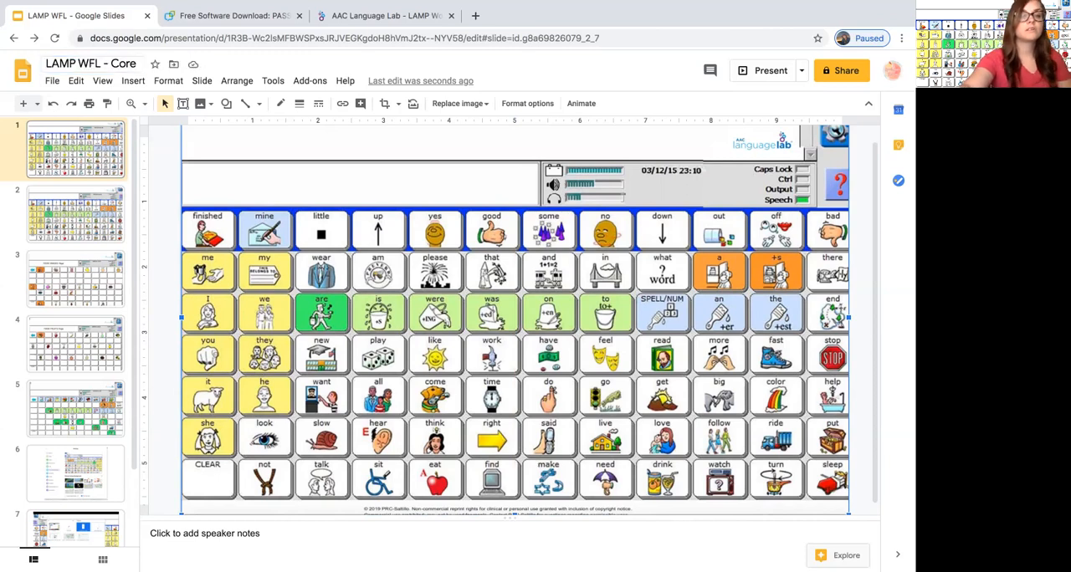
click(52, 80)
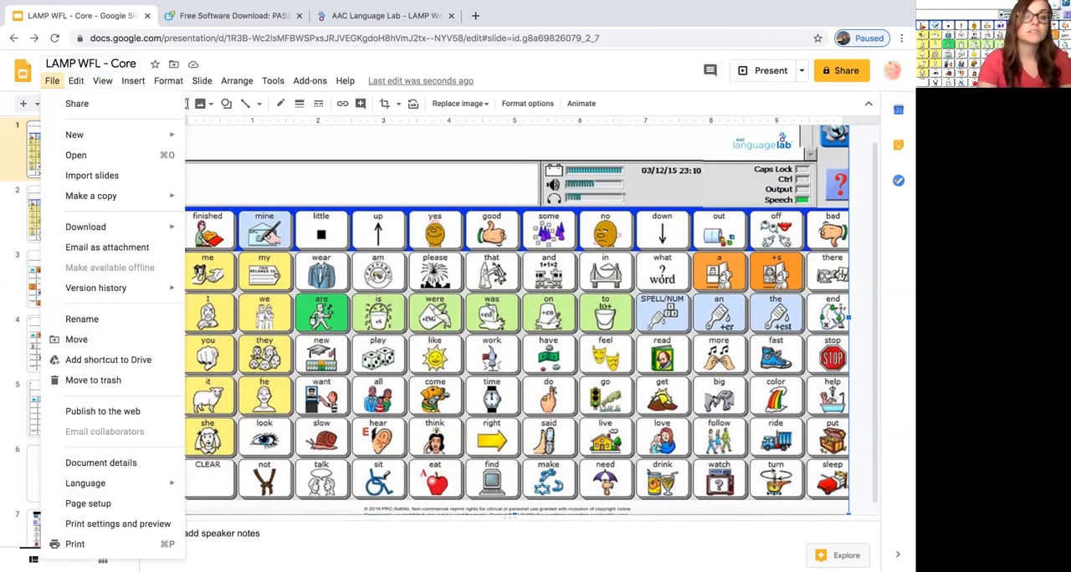
click(86, 228)
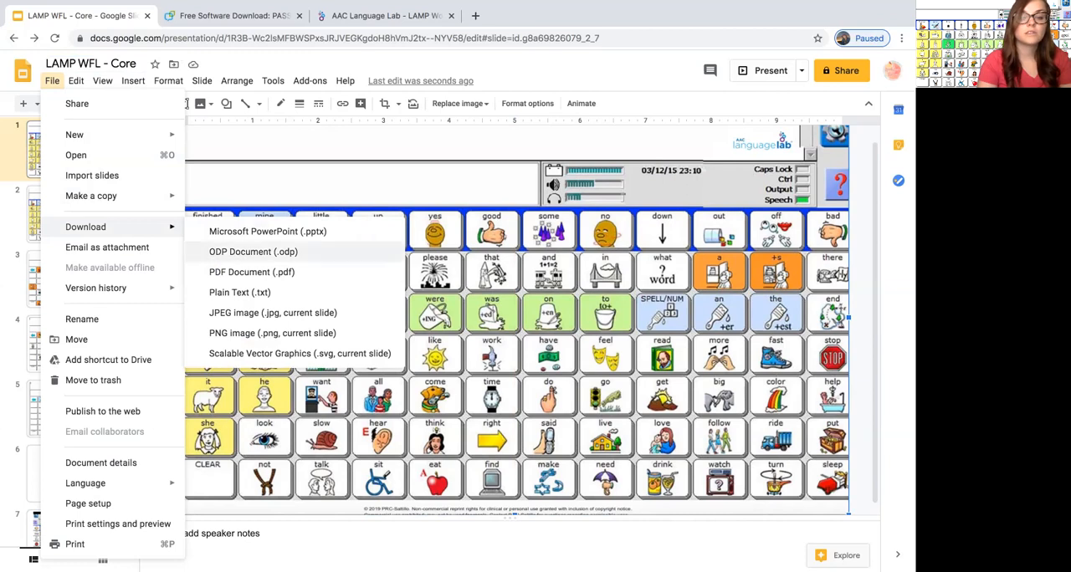
click(51, 80)
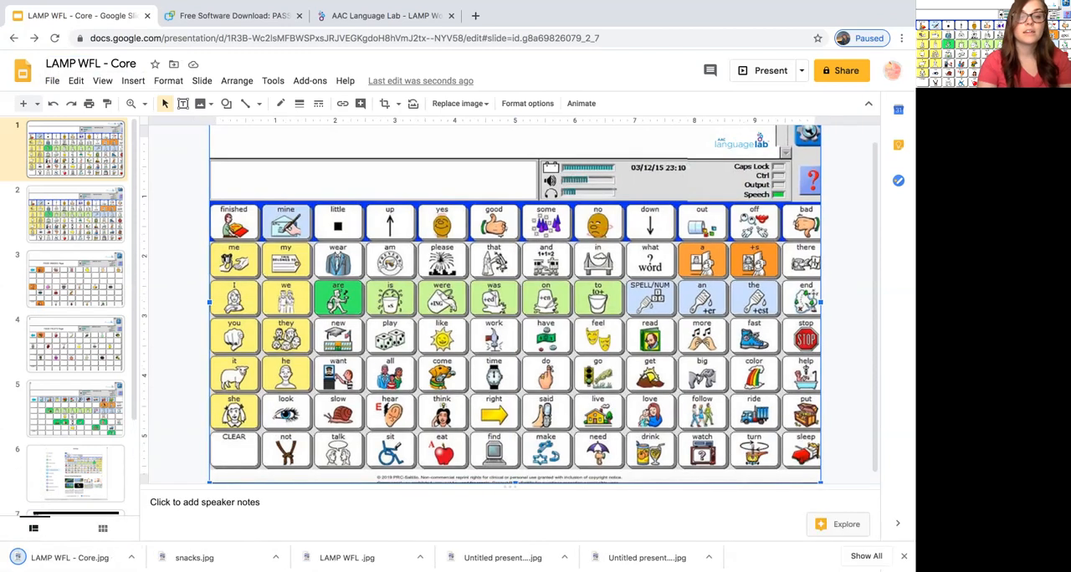
Download again via File > Download and move to the food categories board slide.
click(52, 80)
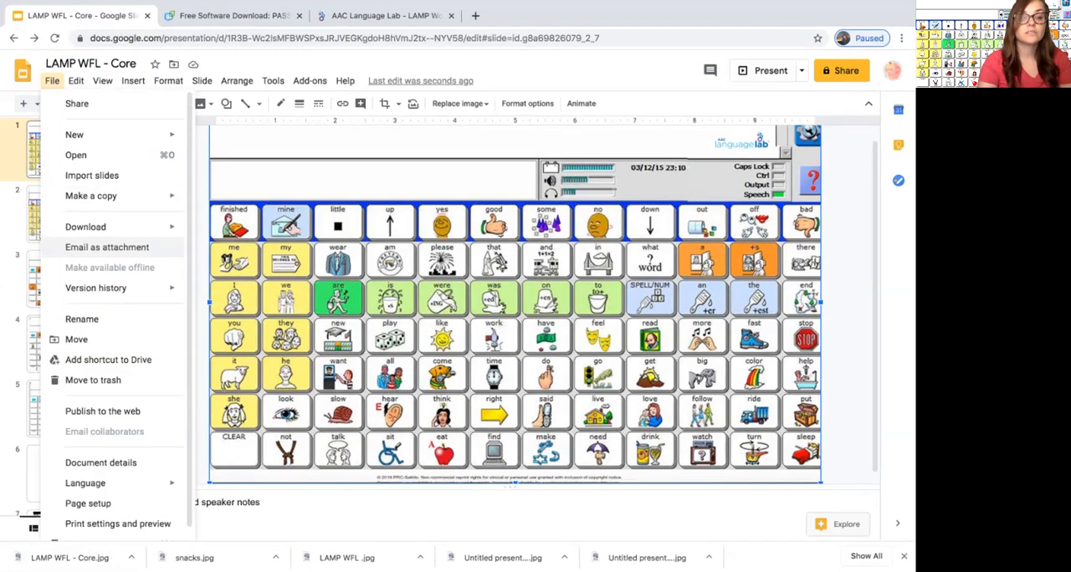
click(86, 227)
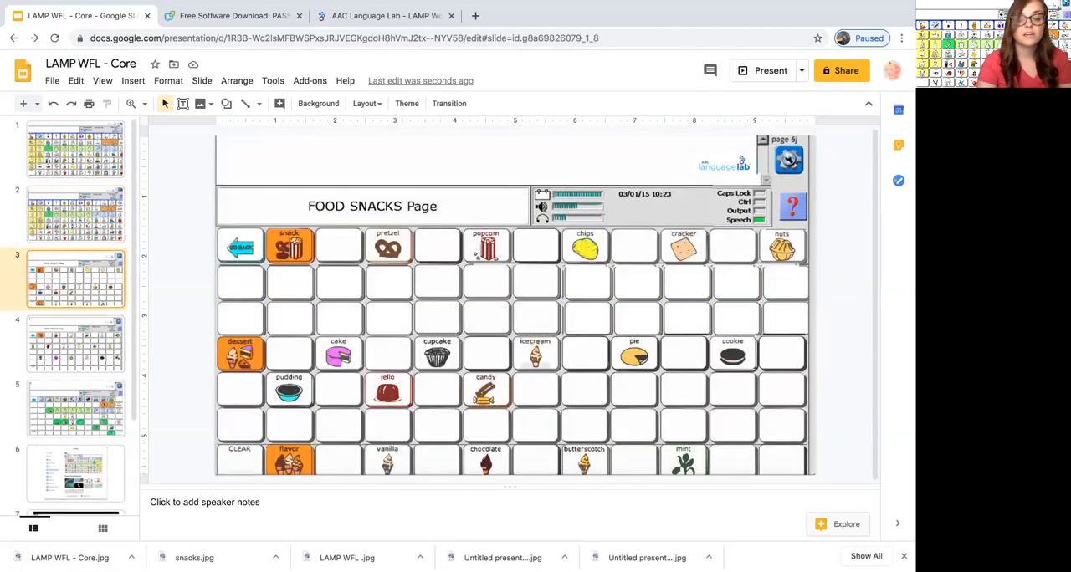
click(75, 343)
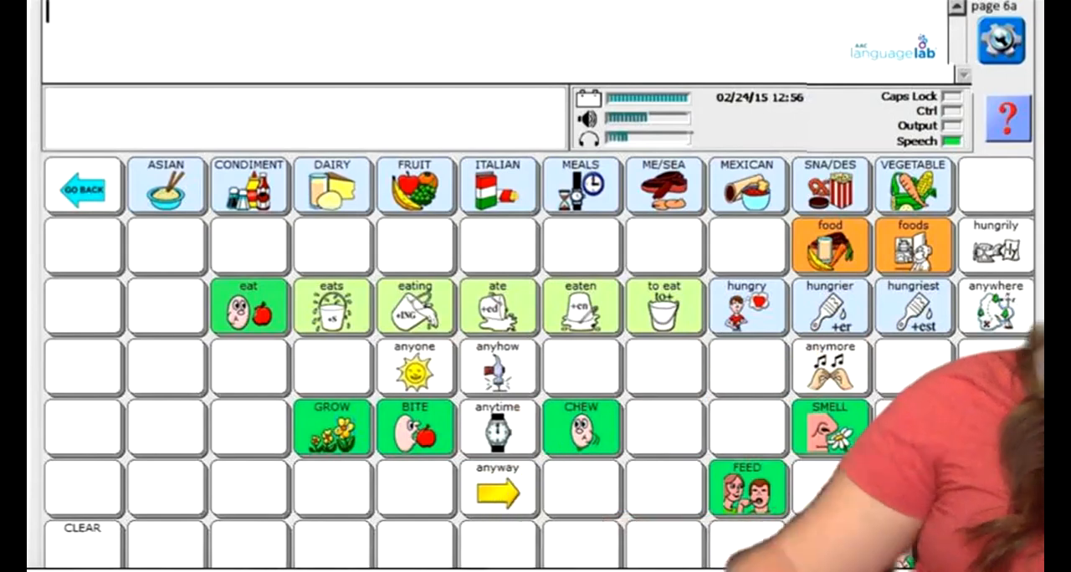
mouse_move(427, 376)
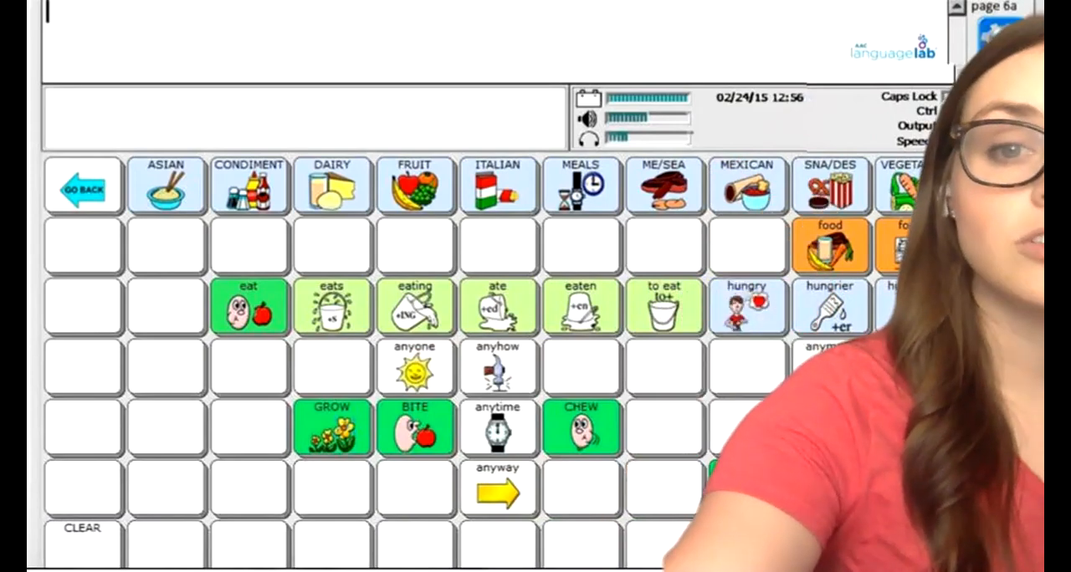
Switch to the Zoom window showing the camera feed with the food board virtual background.
click(830, 244)
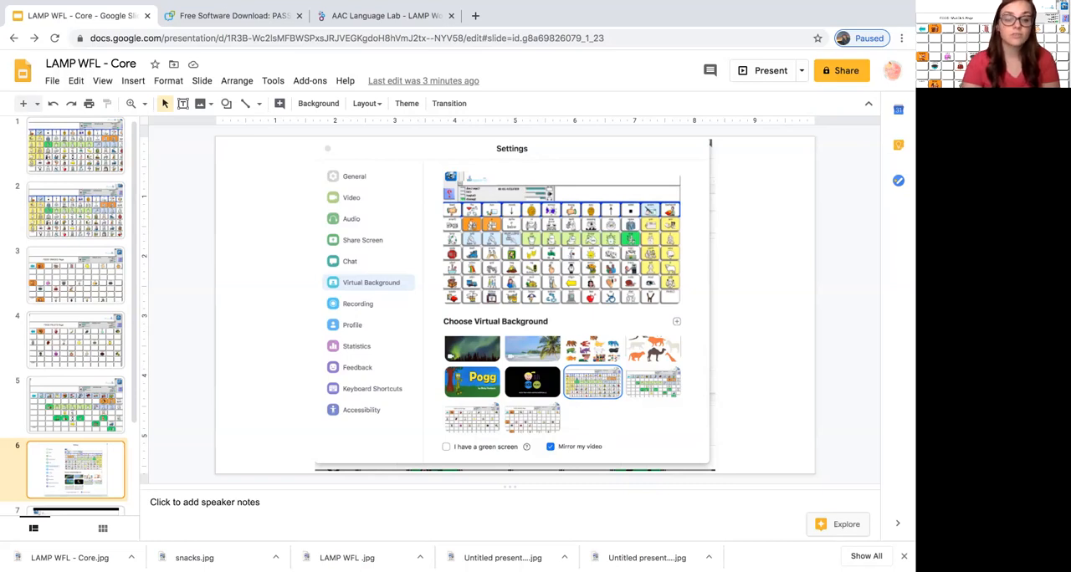
Scroll to the slide holding the screenshot of Zoom's virtual background settings with board images.
scroll(down, 3)
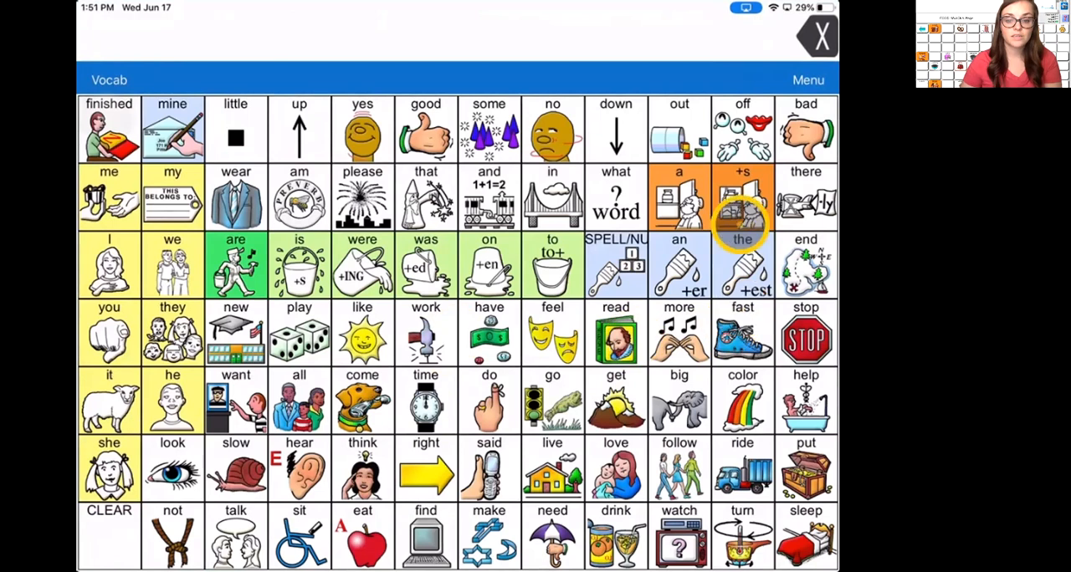
Open the food and eating page in LAMP Words for Life and add the word Eat to the message.
click(552, 264)
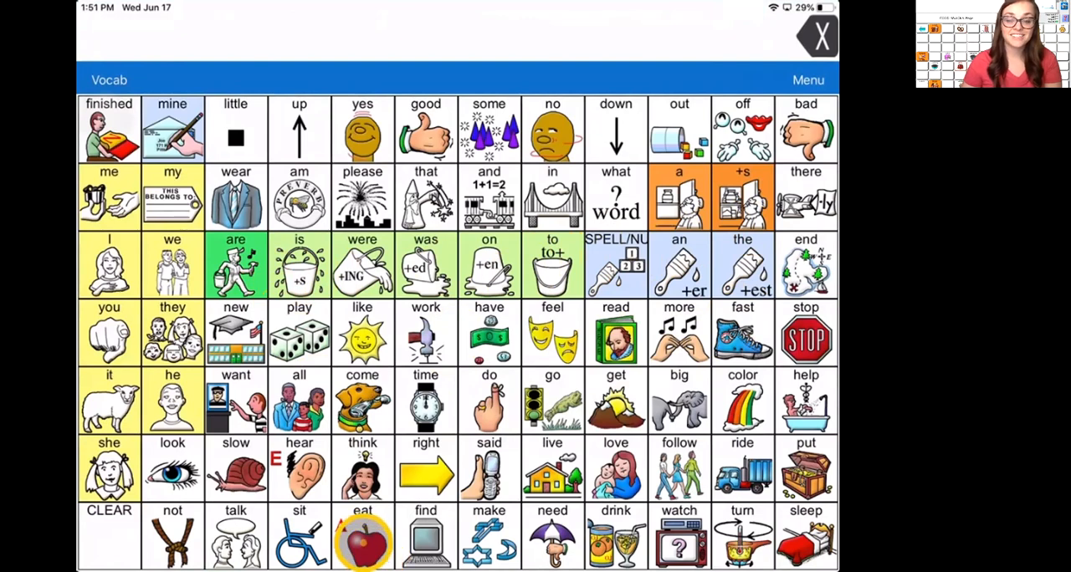
click(361, 539)
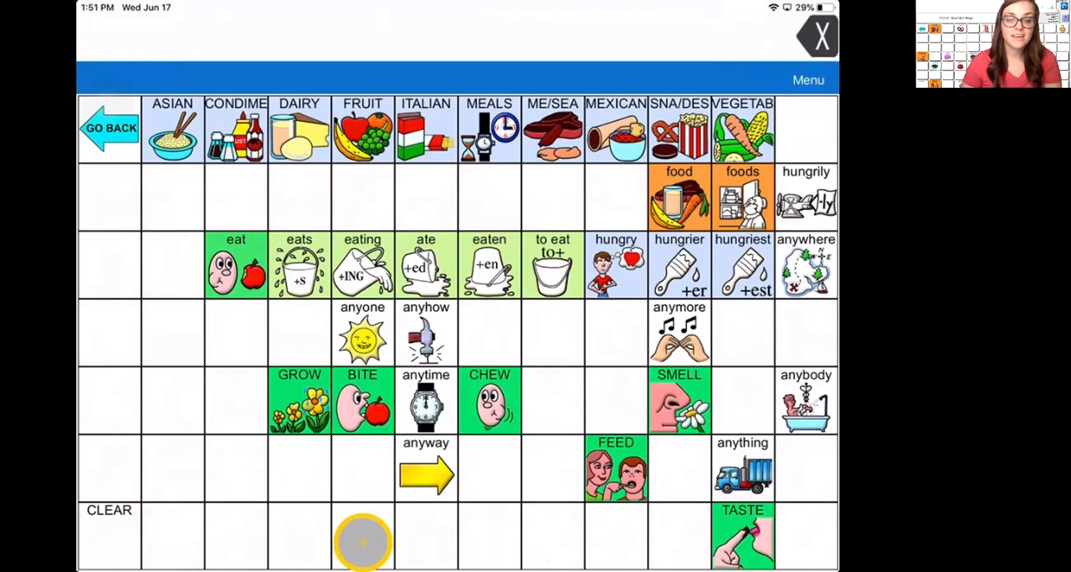
click(236, 266)
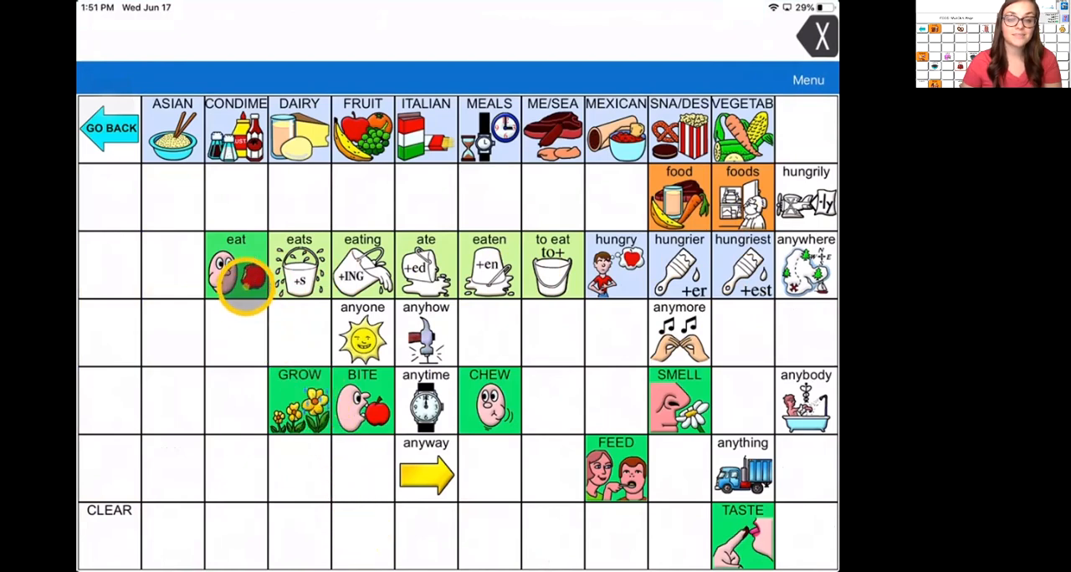
click(236, 268)
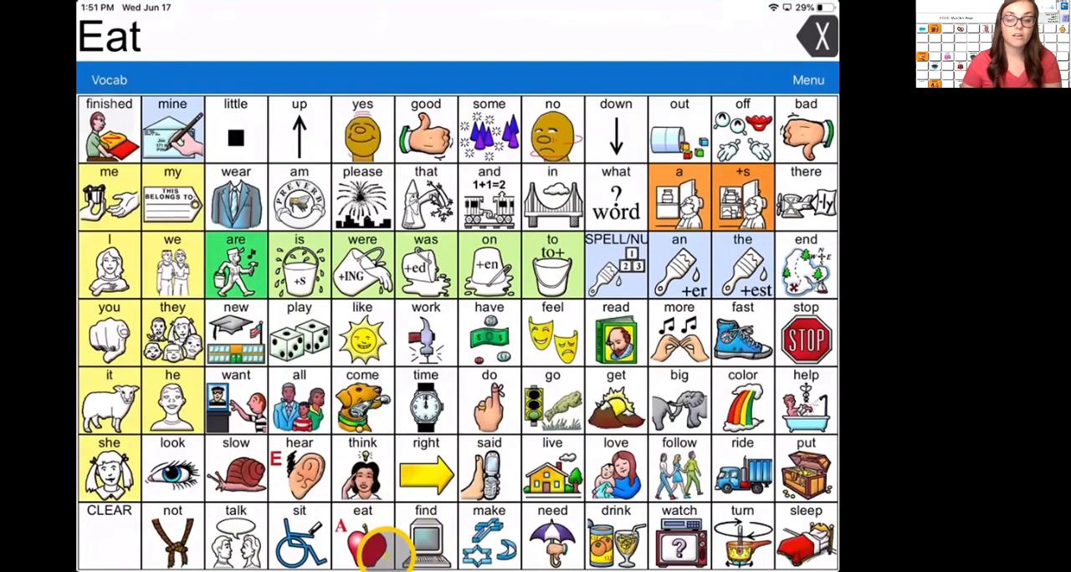
Return to the food category page and open the FRUIT vocabulary page.
click(362, 539)
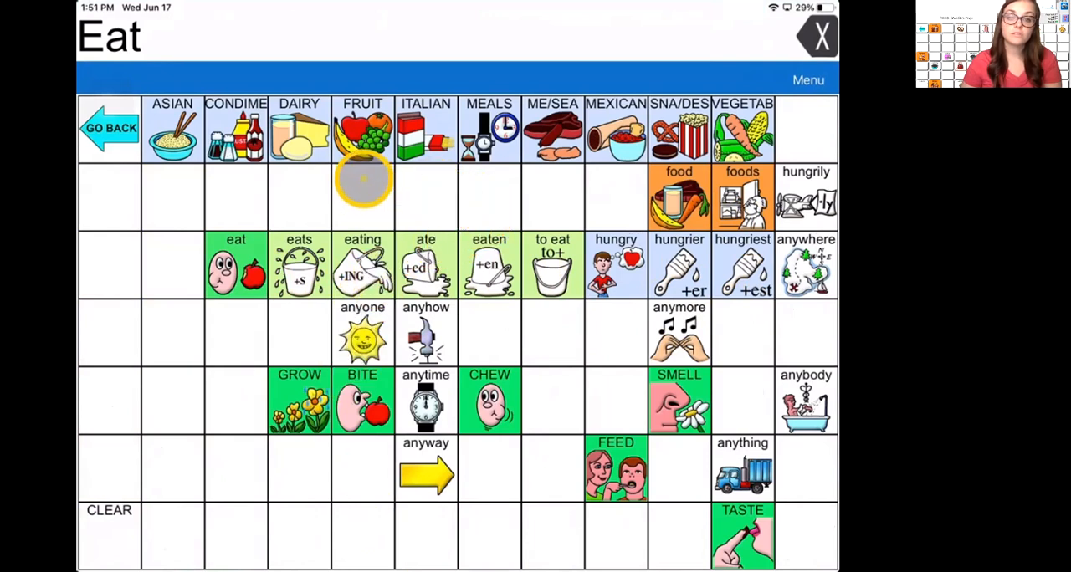
click(362, 130)
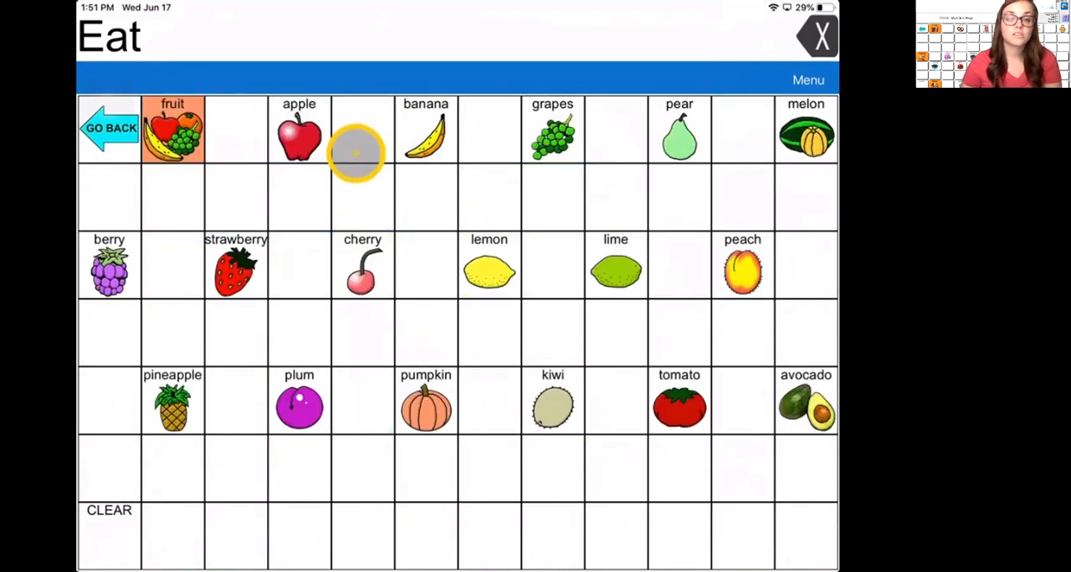
click(298, 134)
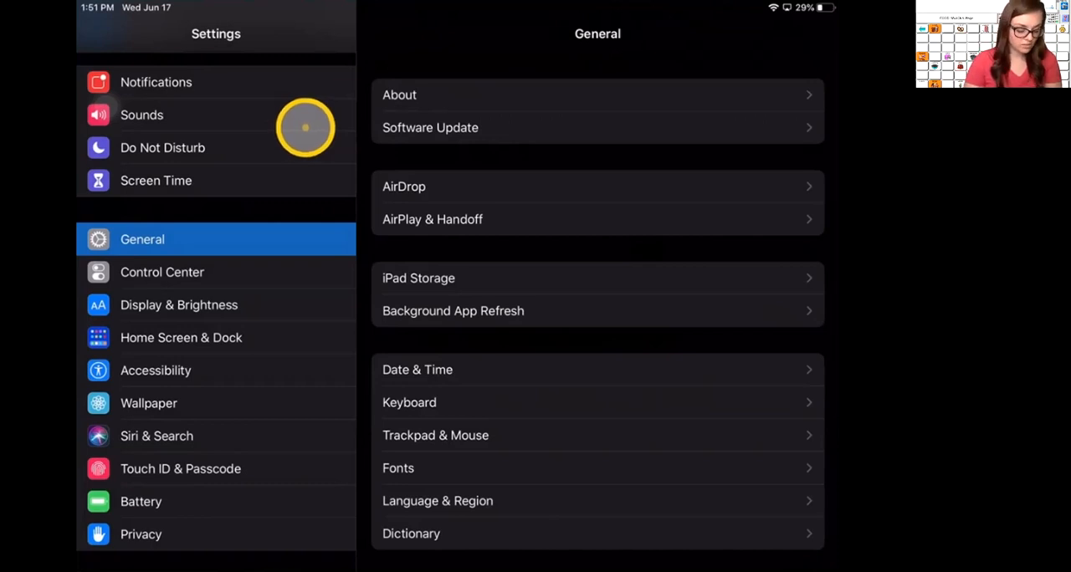
In Accessibility > Touch > AssistiveTouch, view the connected Bluetooth mouse under Pointer Devices and go back to AssistiveTouch.
click(156, 372)
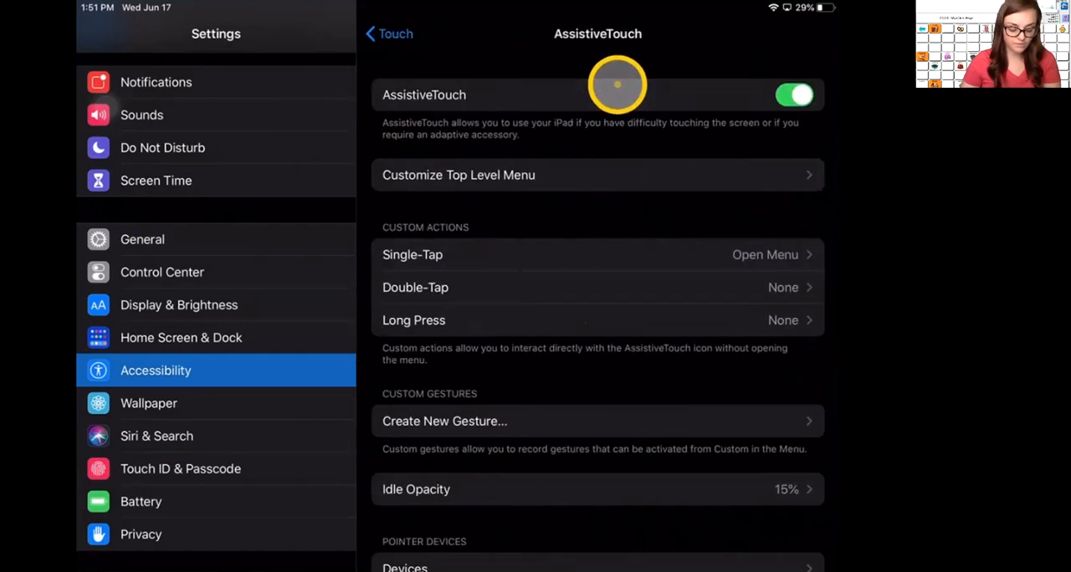
scroll(down, 3)
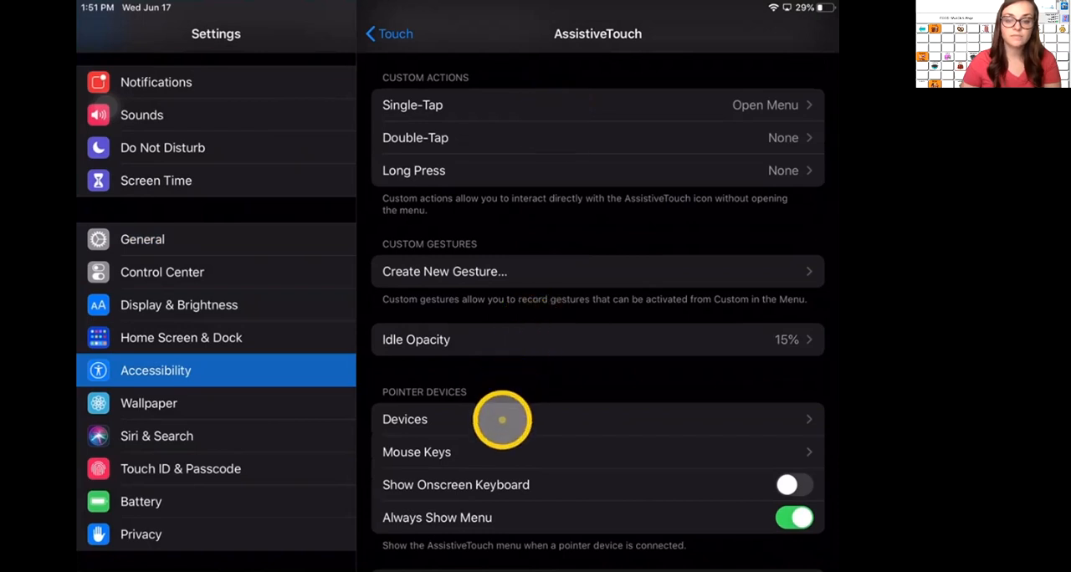
click(405, 419)
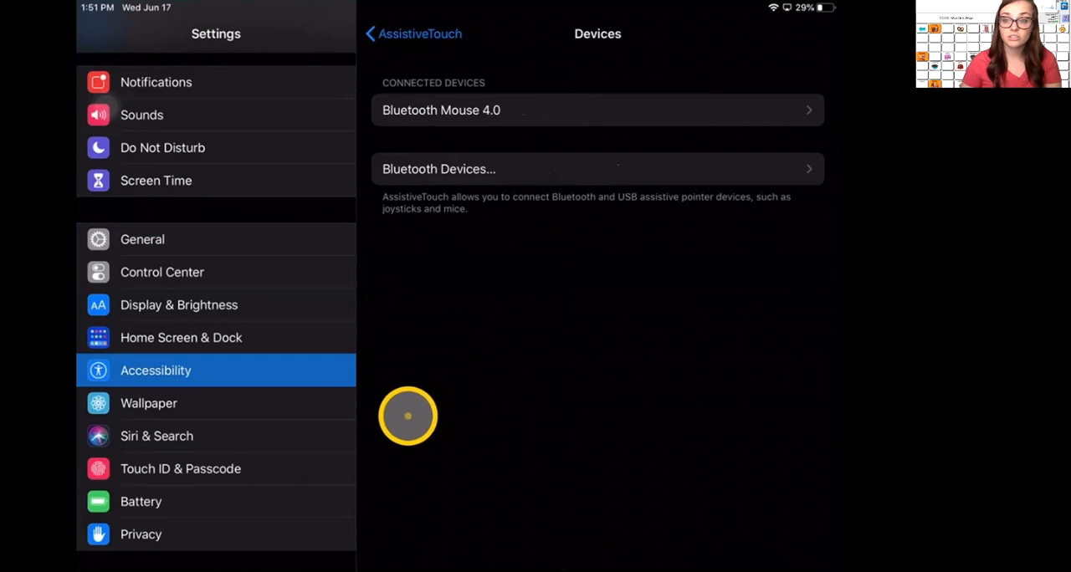
mouse_move(468, 283)
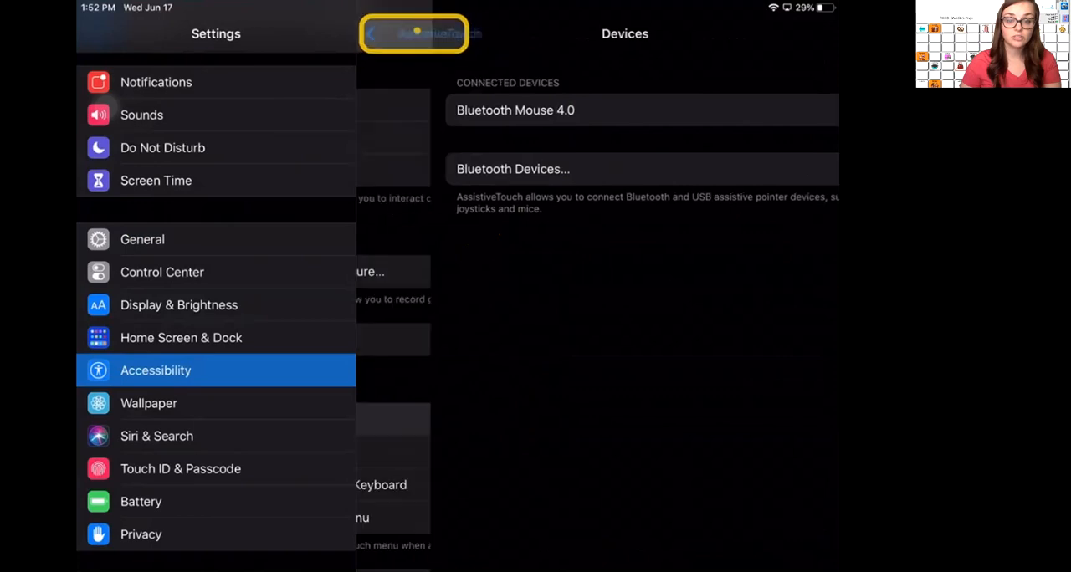
click(388, 33)
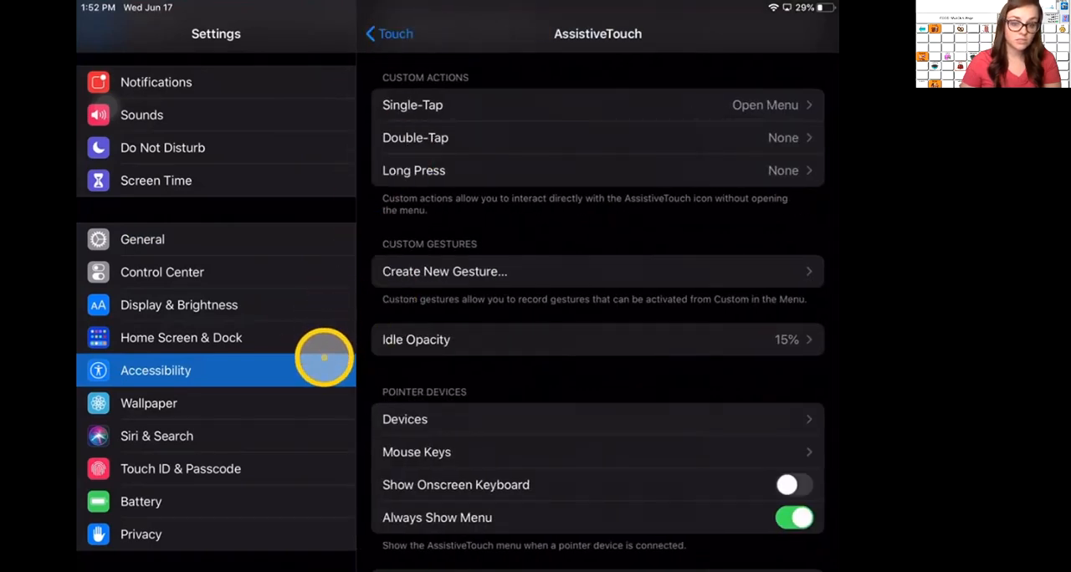
Return to the Accessibility list and open Pointer Control under Physical and Motor.
click(388, 33)
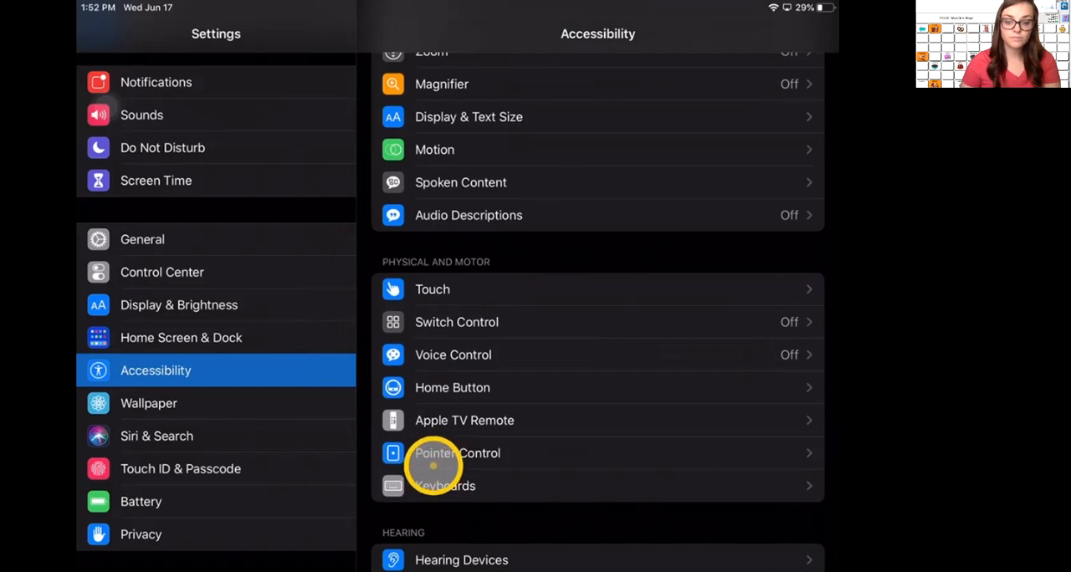
click(456, 452)
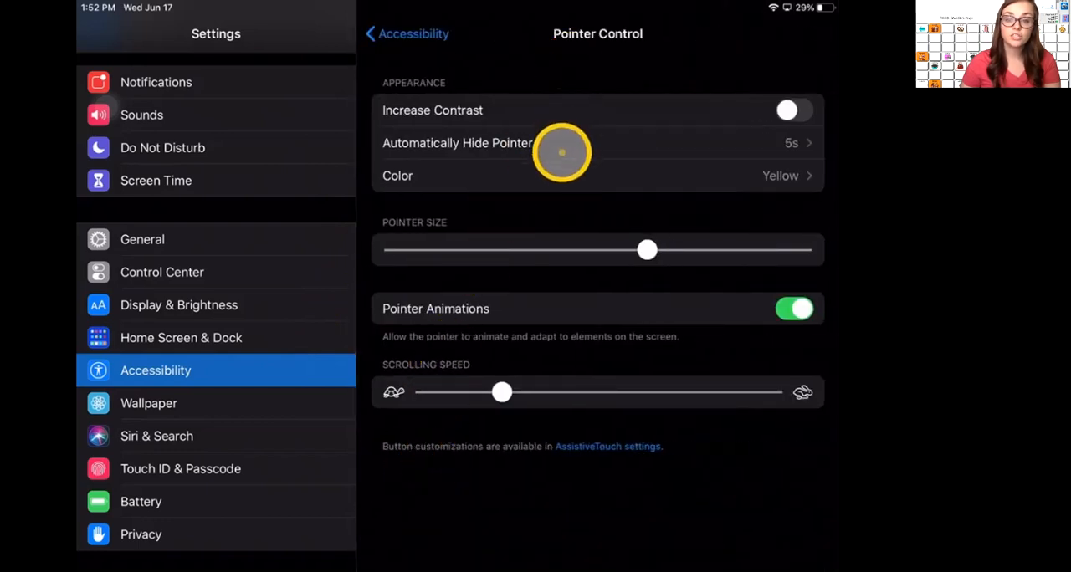
mouse_move(552, 345)
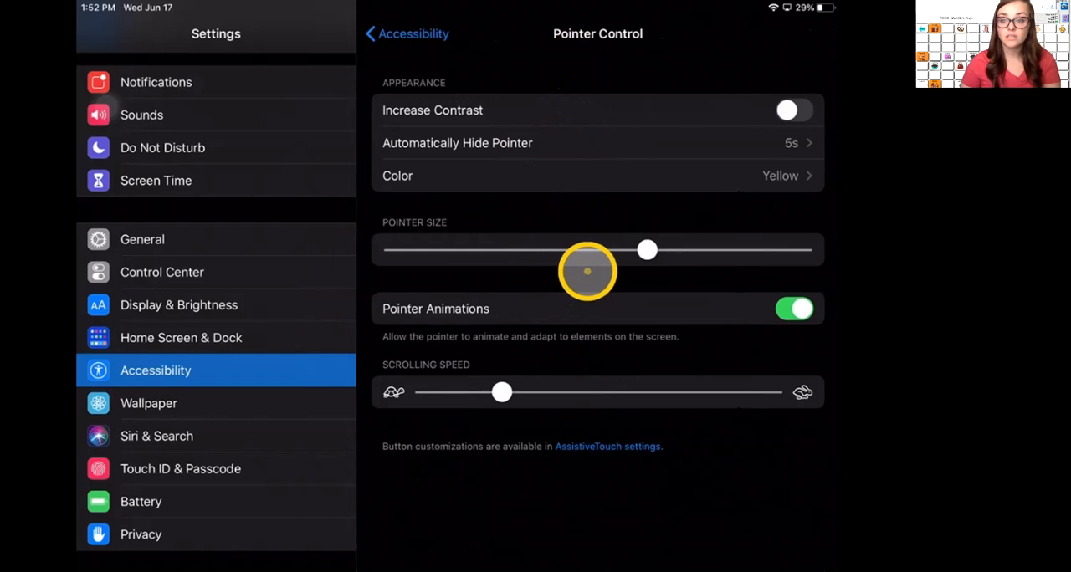
mouse_move(583, 166)
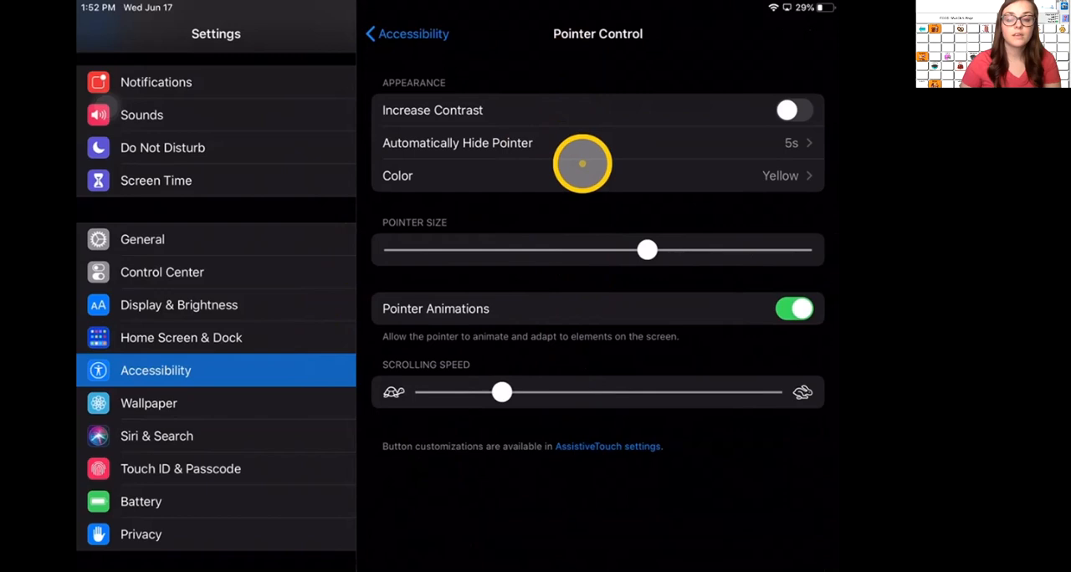
mouse_move(645, 152)
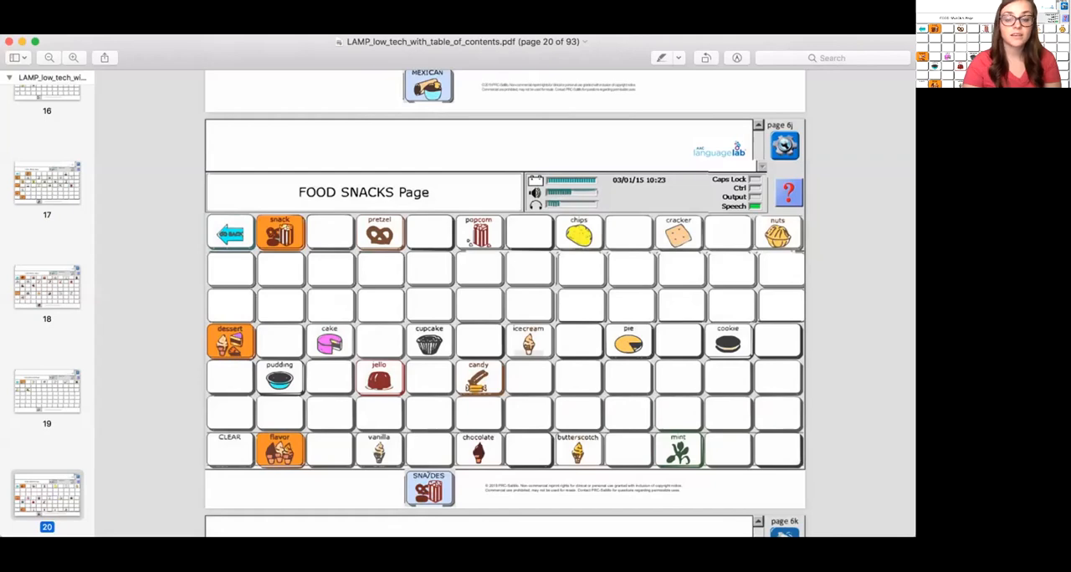
Scroll the LAMP low-tech PDF from page 20 up to the table of contents and down to page 3.
scroll(up, 3)
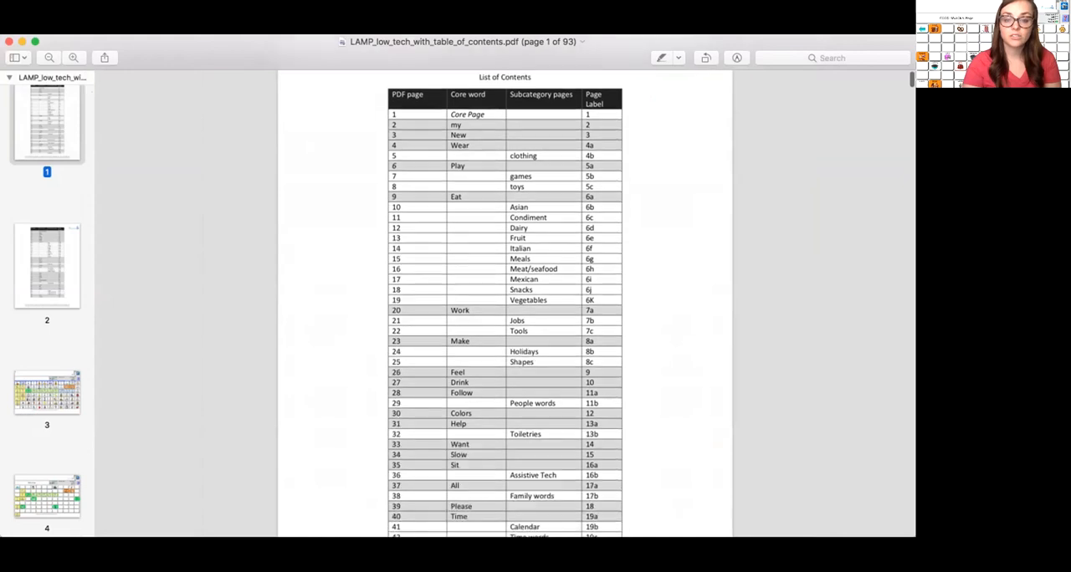
scroll(down, 3)
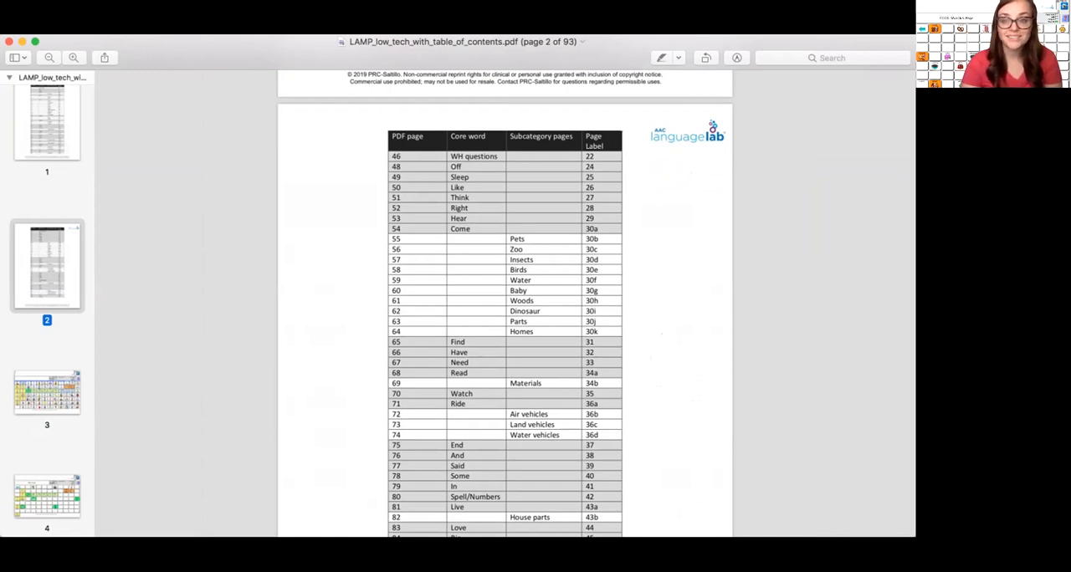
scroll(down, 3)
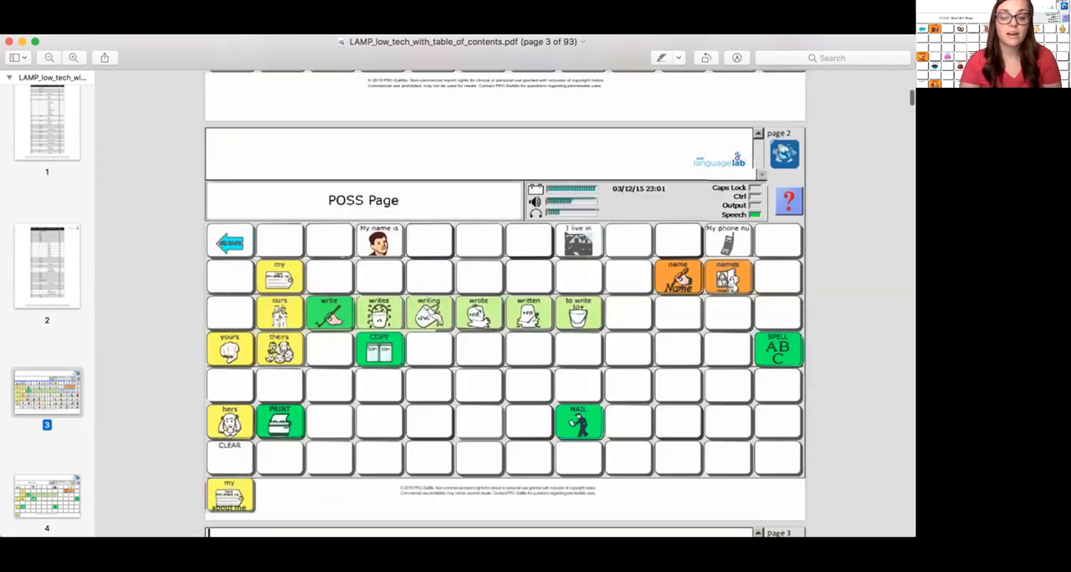
scroll(down, 3)
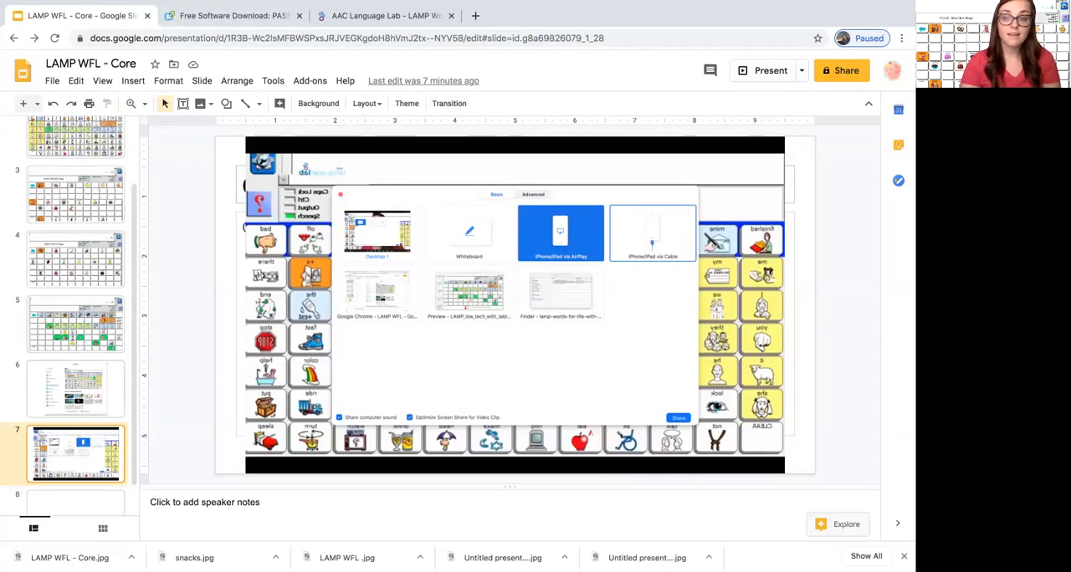
Scroll the LAMP WFL core board deck to the slide showing Zoom's screen-share choices.
scroll(down, 3)
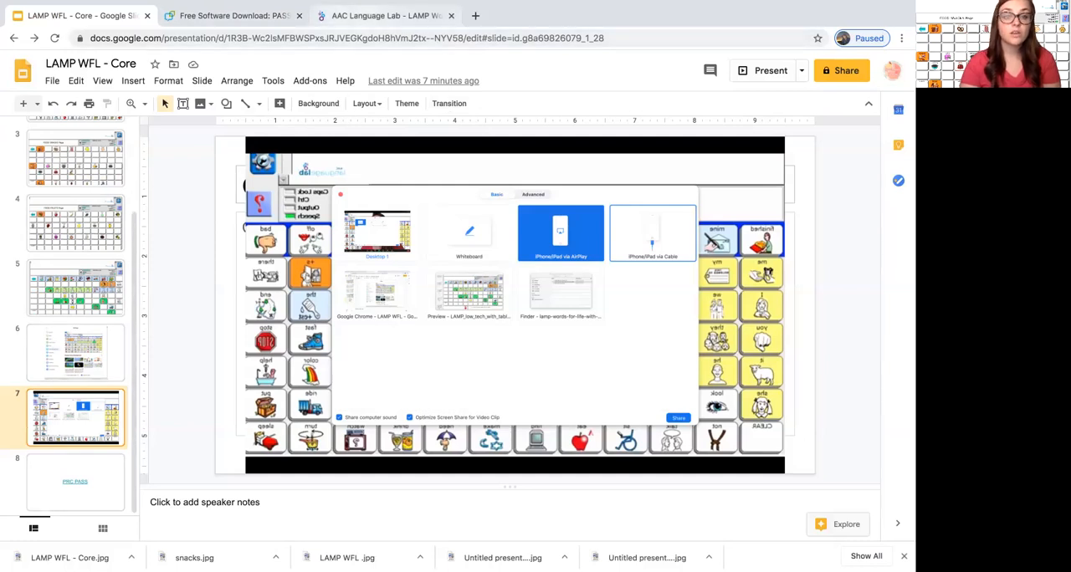
From the Free Software Download: PASS page, follow the 'Download the free PASS software' link.
click(233, 15)
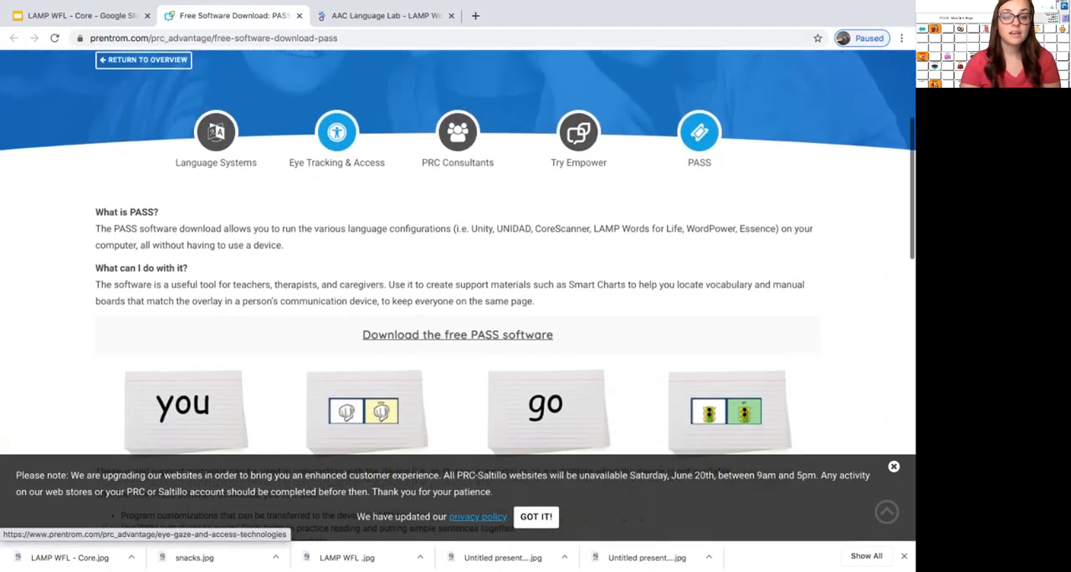
scroll(down, 3)
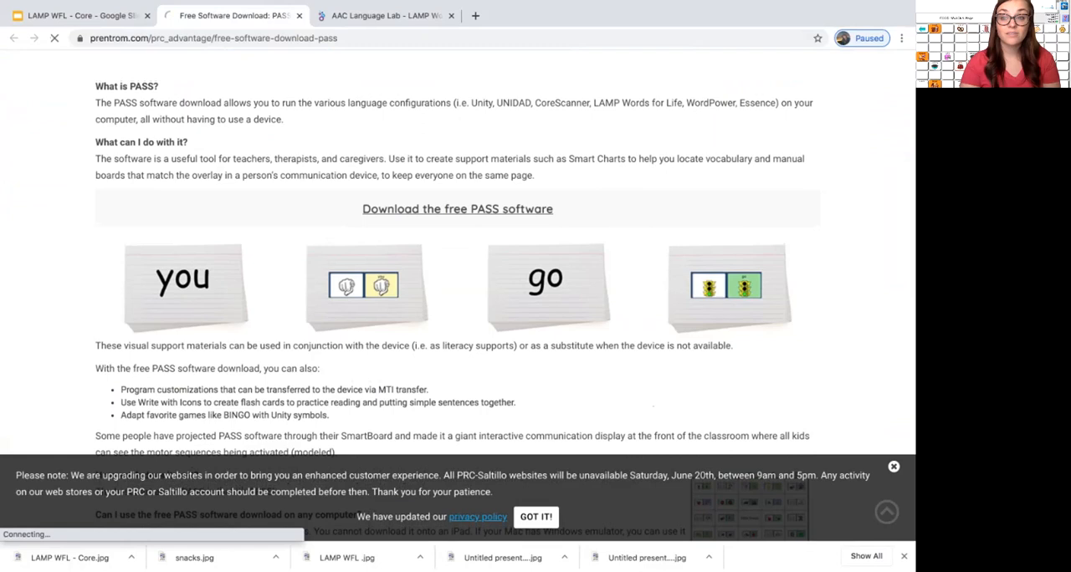
click(457, 209)
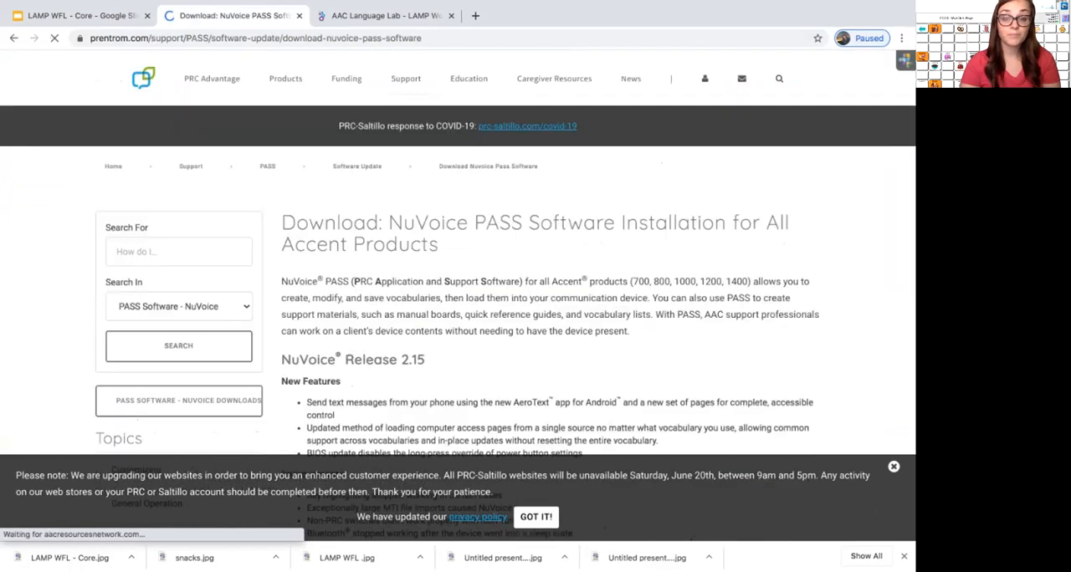
Read through the NuVoice PASS download page and its release notes on PRC-Saltillo.
scroll(down, 3)
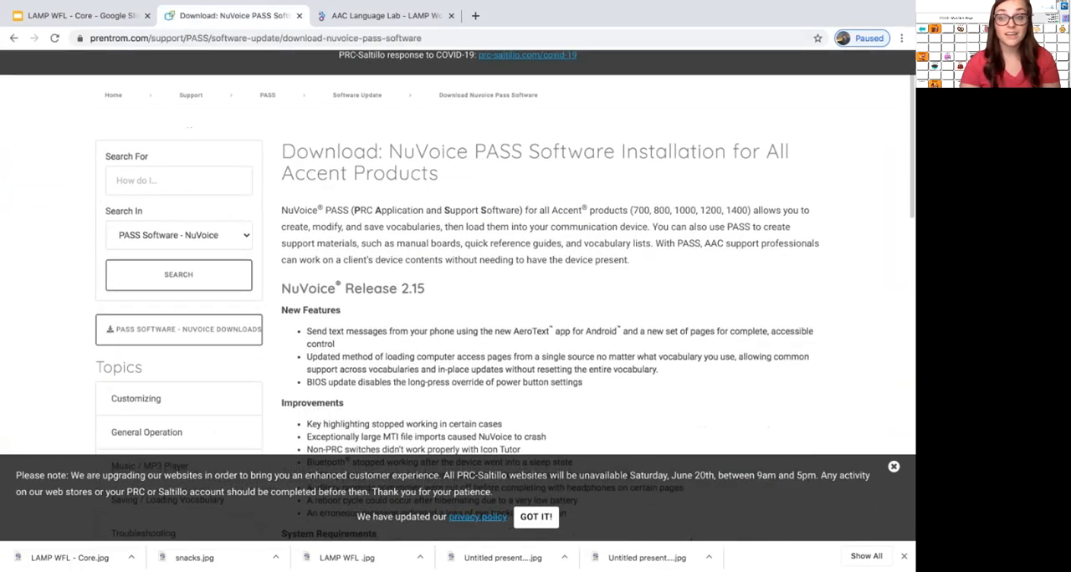
scroll(down, 3)
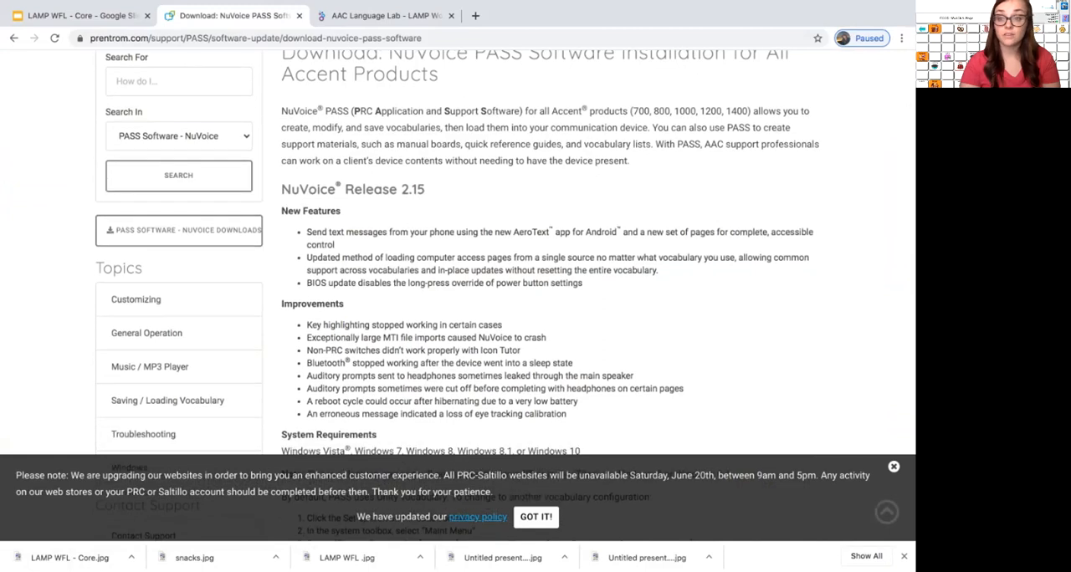
scroll(down, 3)
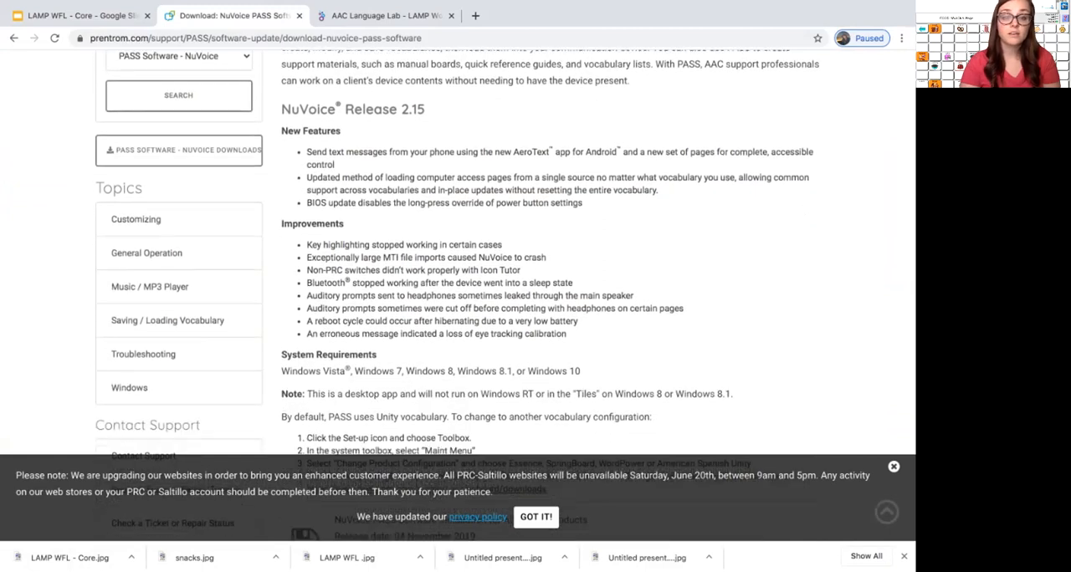
scroll(down, 3)
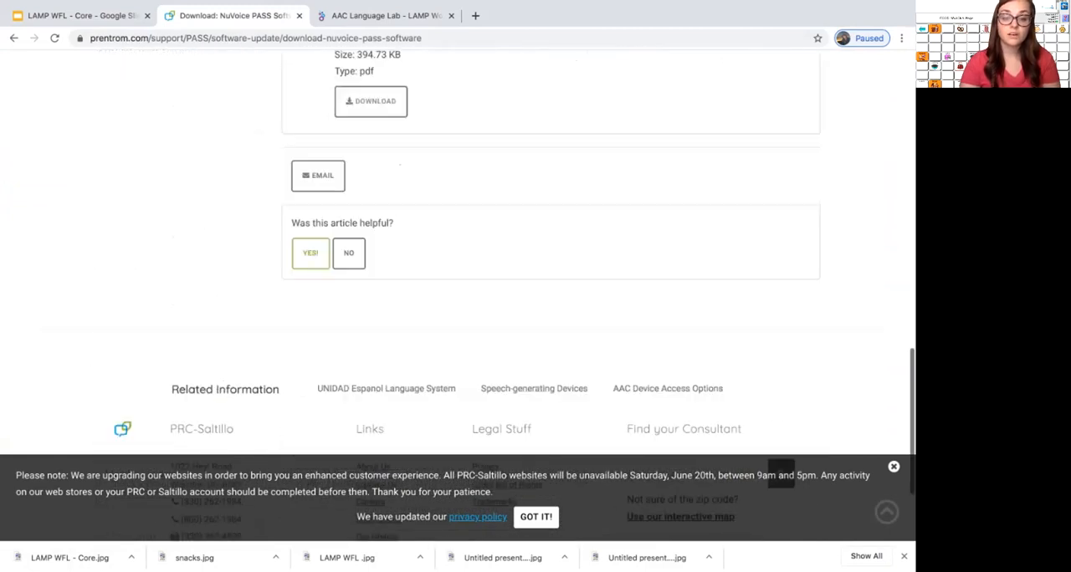
scroll(up, 3)
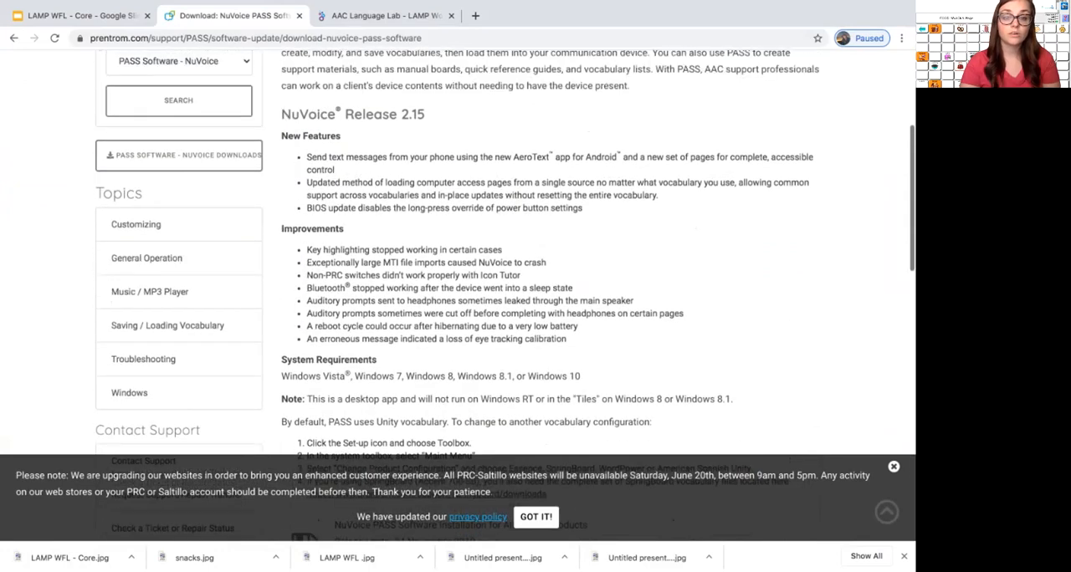
scroll(down, 3)
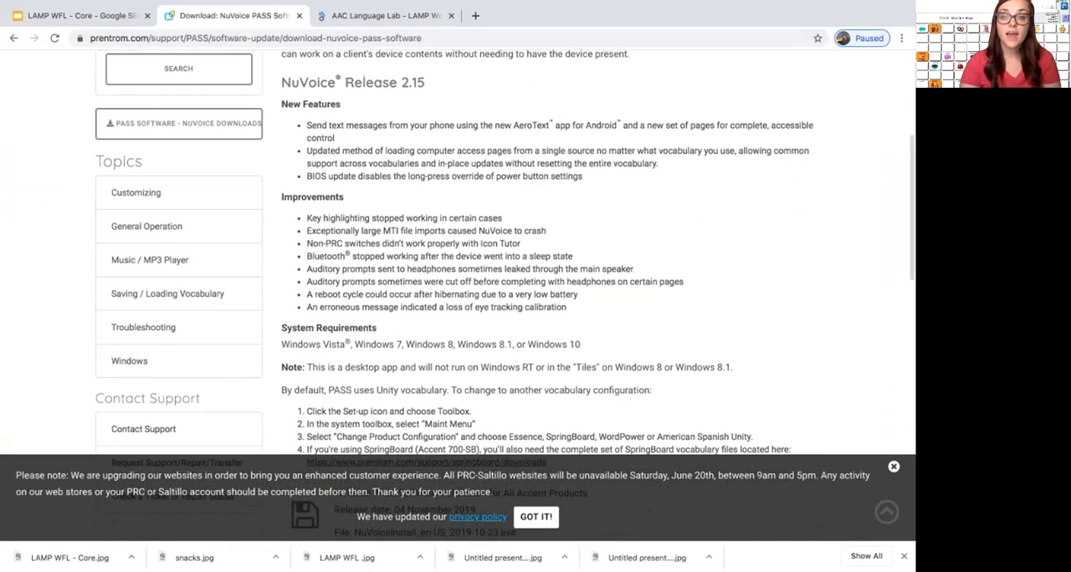